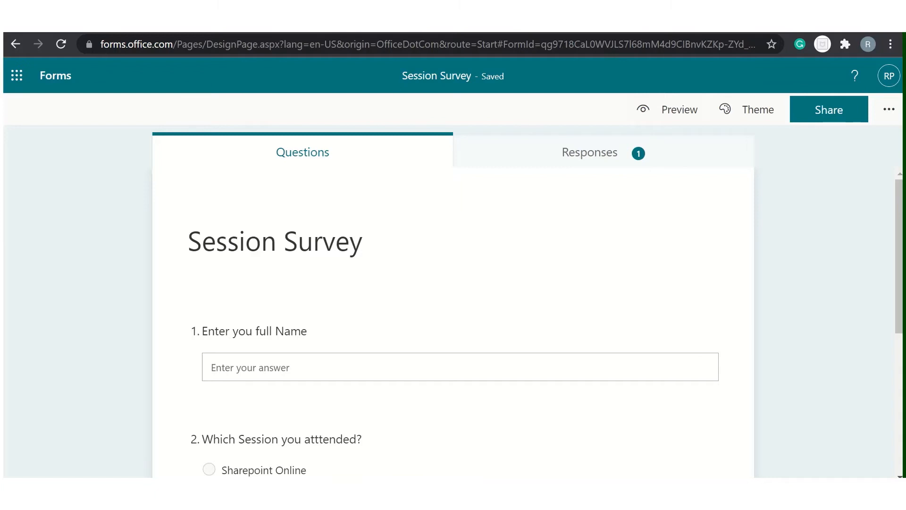
{"action": "mouse_move", "coordinate": [843, 288]}
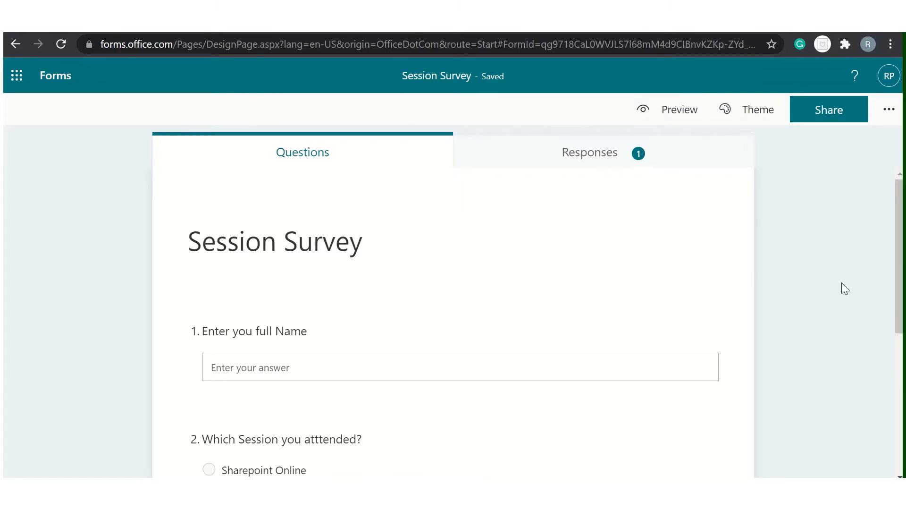
Start an automated cloud flow and name it Session Survey.
{"action": "scroll", "scroll_direction": "down", "scroll_amount": 3}
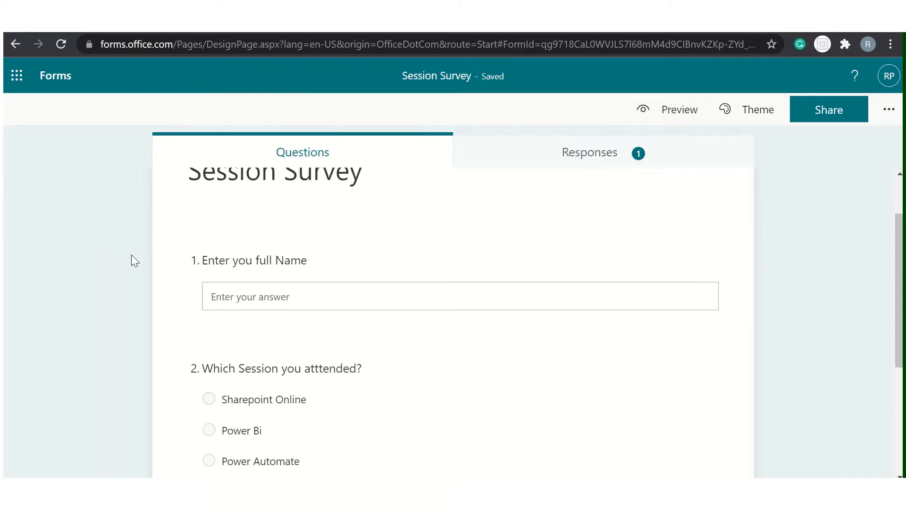
{"action": "scroll", "scroll_direction": "down", "scroll_amount": 3}
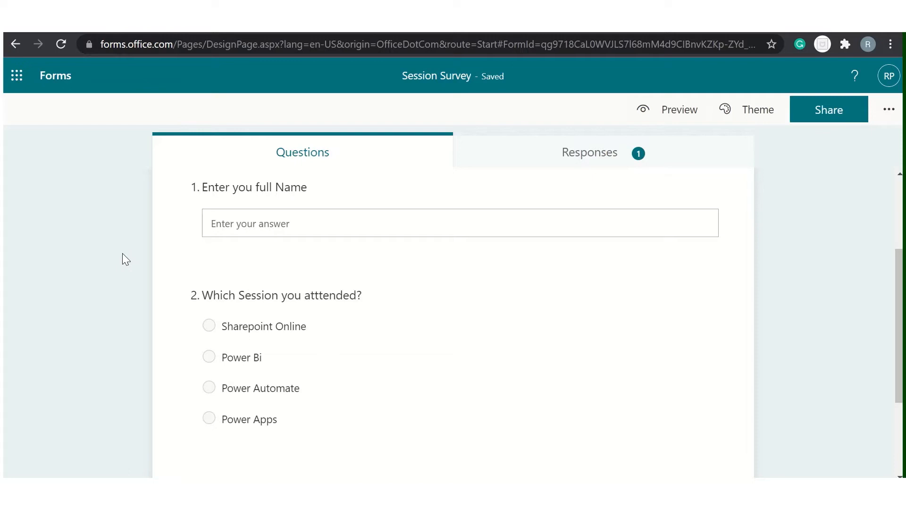
{"action": "scroll", "scroll_direction": "up", "scroll_amount": 3}
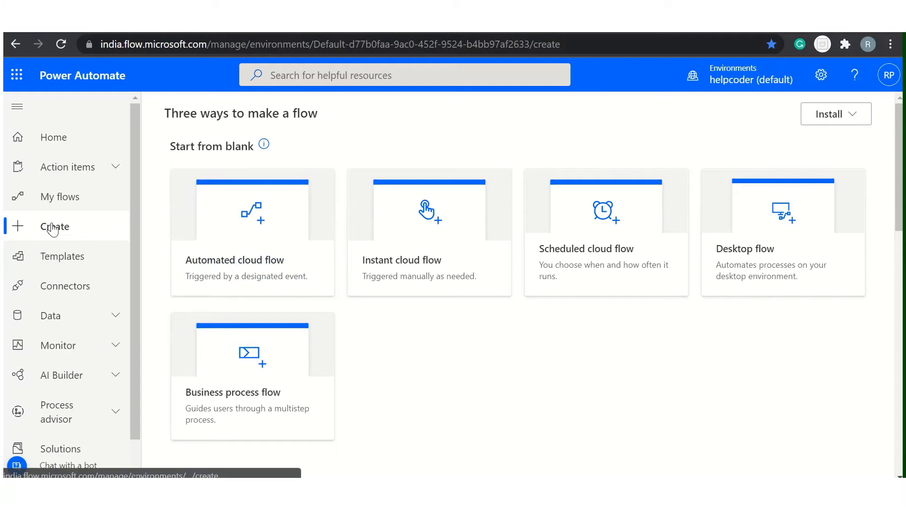
{"action": "mouse_move", "coordinate": [54, 228]}
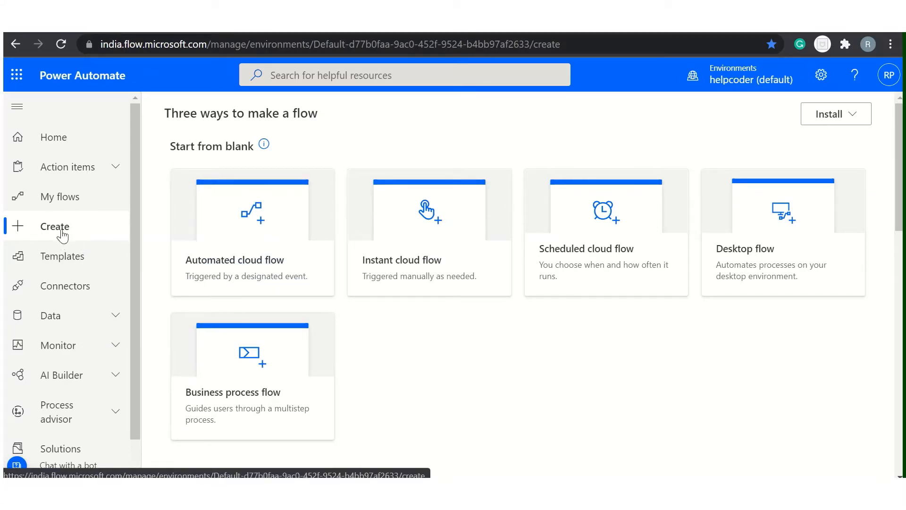
{"action": "mouse_move", "coordinate": [287, 239]}
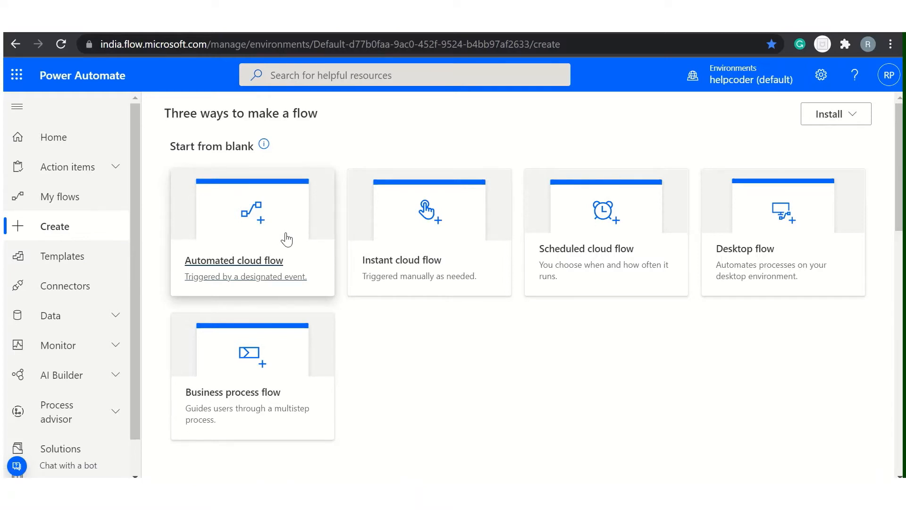
{"action": "left_click", "coordinate": [252, 233]}
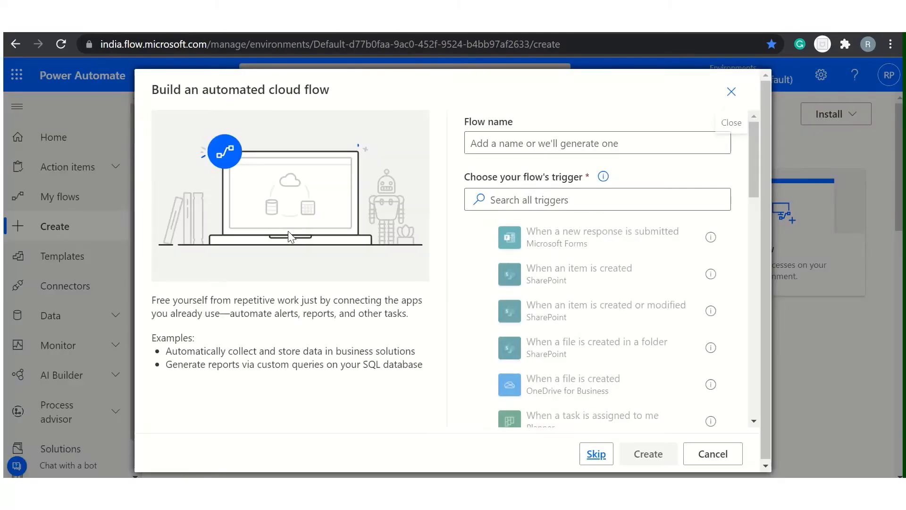
{"action": "left_click", "coordinate": [598, 143]}
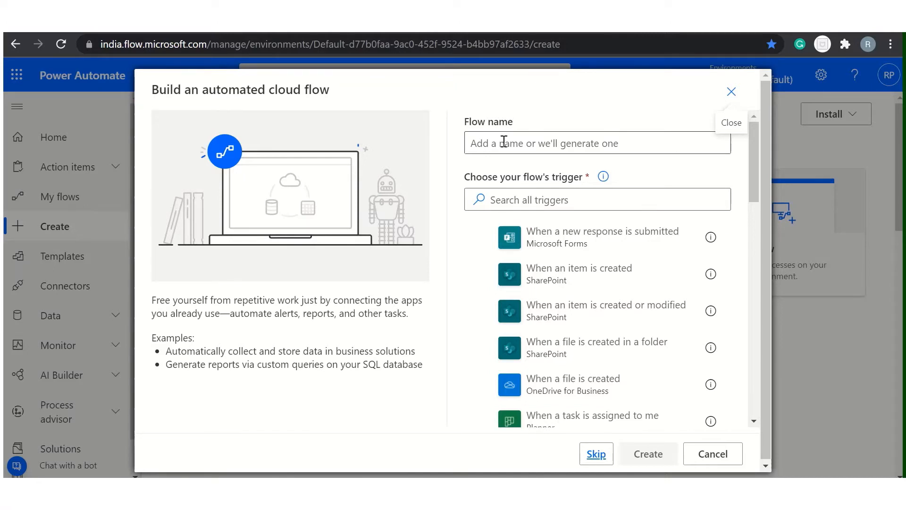
{"action": "type", "text": "Session"}
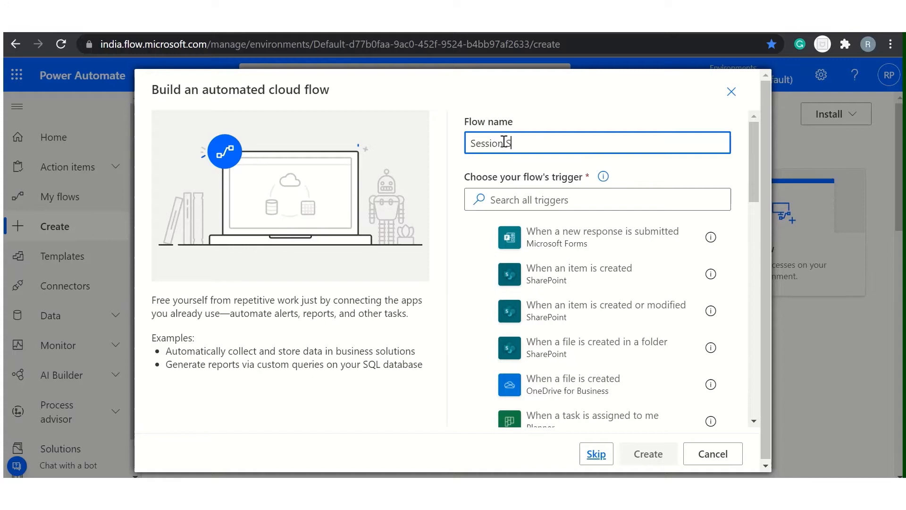
{"action": "type", "text": "Survey"}
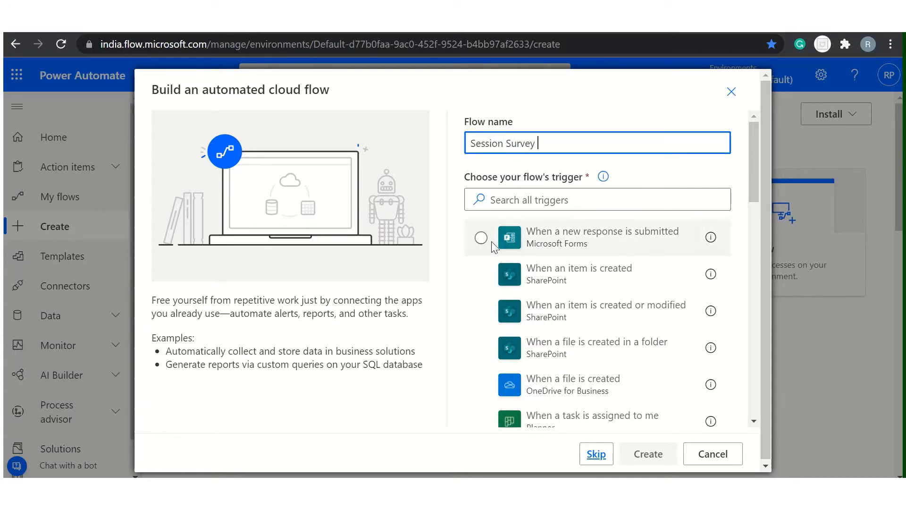
Choose the Microsoft Forms 'When a new response is submitted' trigger and create the flow.
{"action": "left_click", "coordinate": [481, 238]}
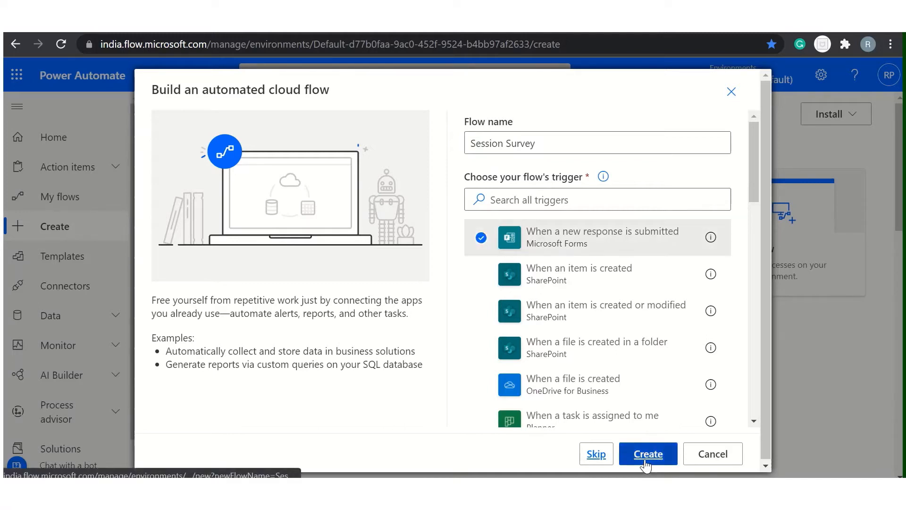
{"action": "left_click", "coordinate": [648, 453]}
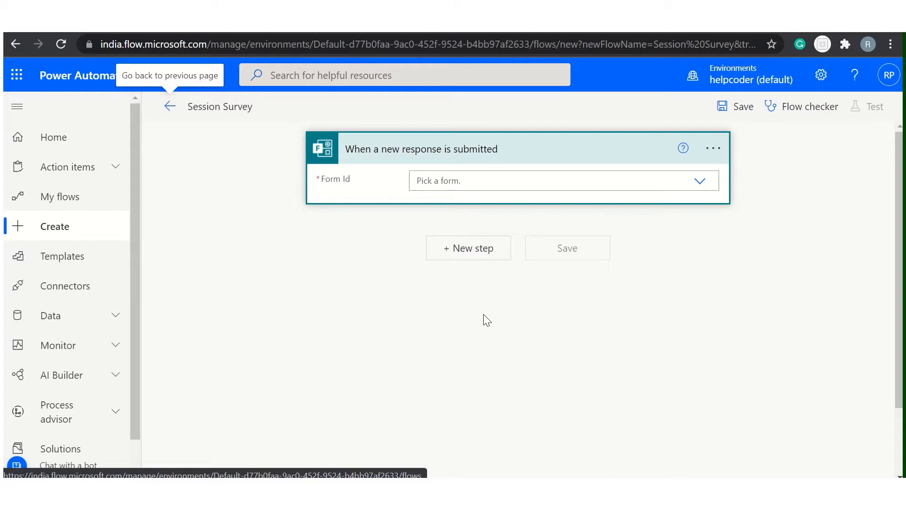
{"action": "mouse_move", "coordinate": [424, 204]}
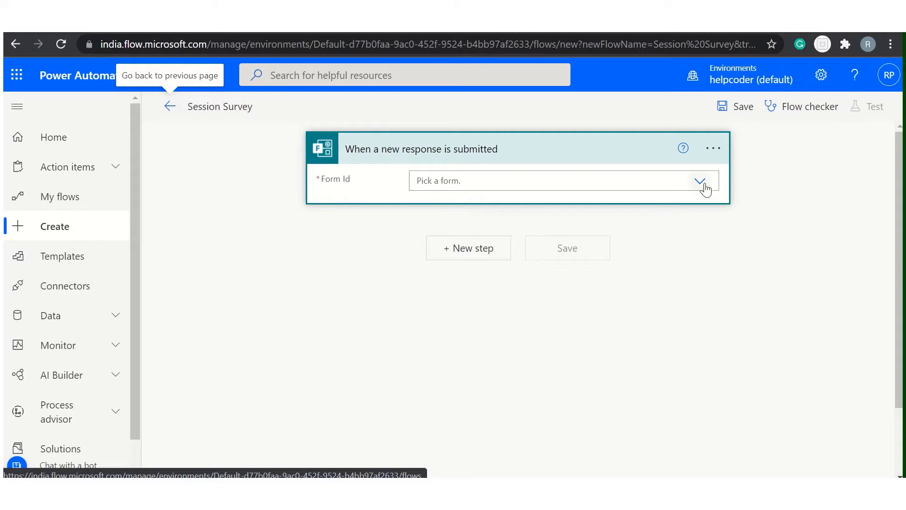
Set the trigger's Form Id to the Session Survey form.
{"action": "left_click", "coordinate": [700, 180]}
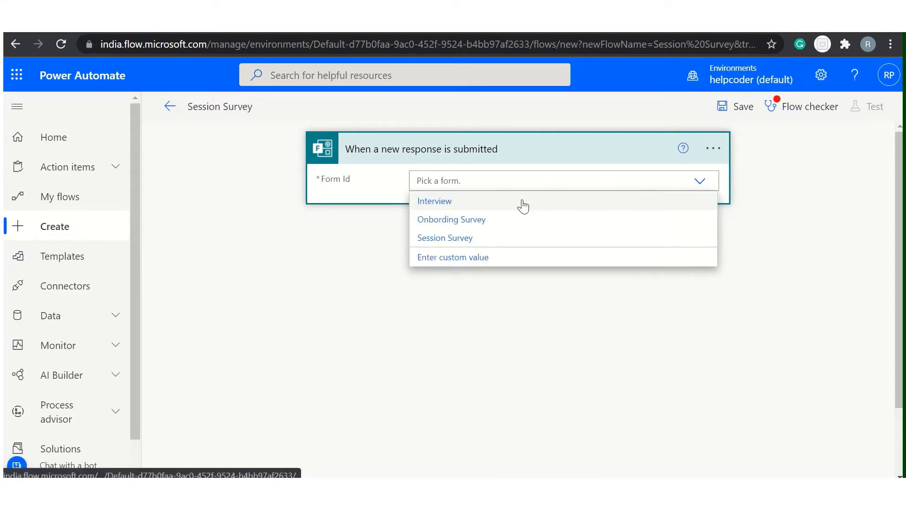
{"action": "mouse_move", "coordinate": [504, 225]}
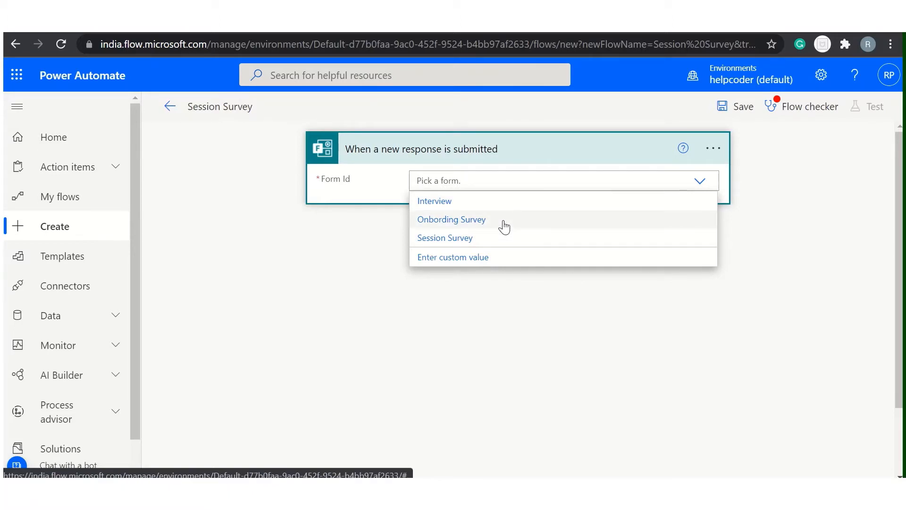
{"action": "mouse_move", "coordinate": [487, 242]}
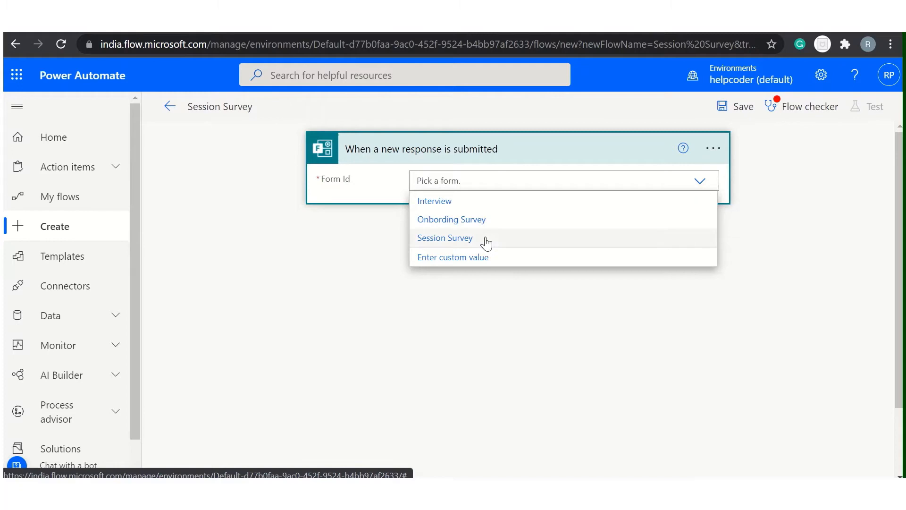
{"action": "left_click", "coordinate": [445, 238]}
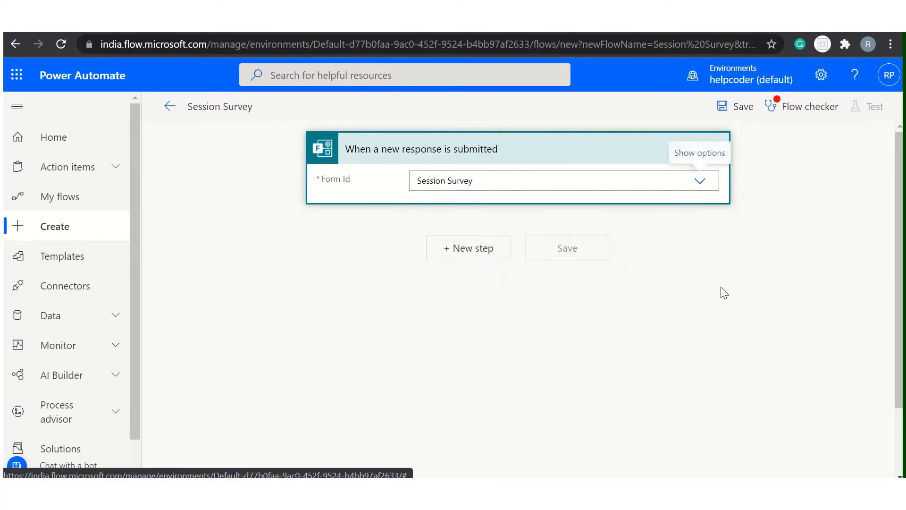
Add a Get response details action after the trigger.
{"action": "left_click", "coordinate": [468, 248]}
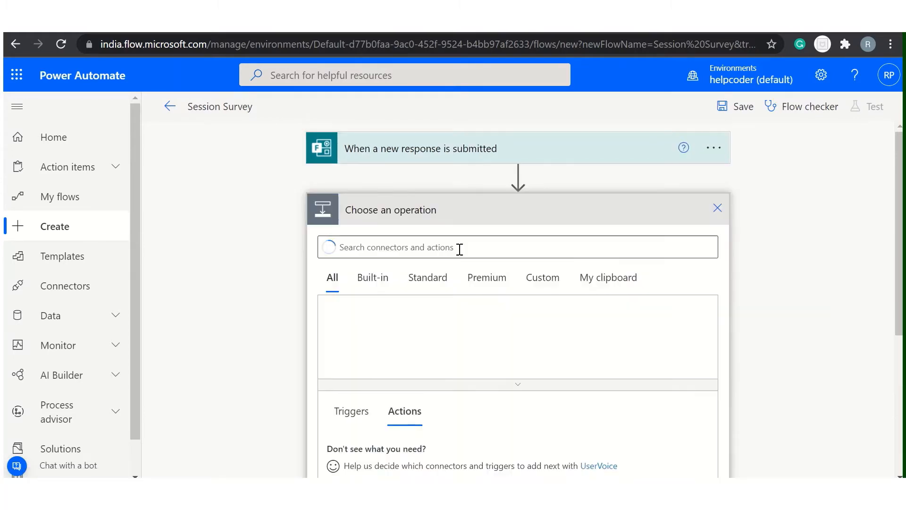
{"action": "type", "text": "get response"}
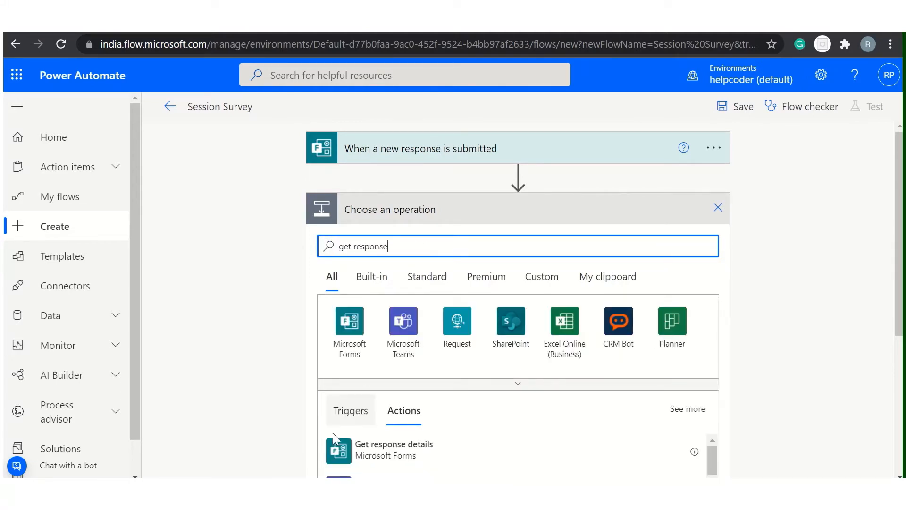
{"action": "left_click", "coordinate": [394, 449]}
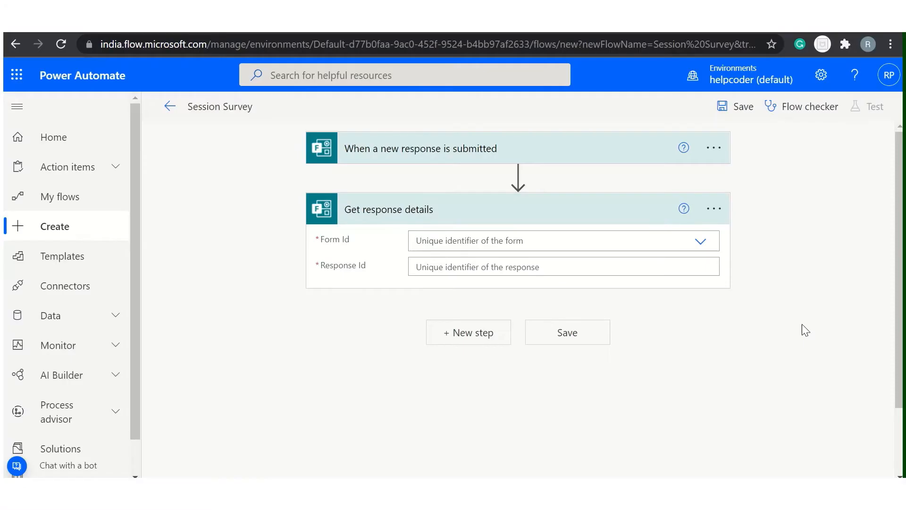
Set it to the Session Survey form with the trigger's Response Id, then add a new step.
{"action": "left_click", "coordinate": [701, 240]}
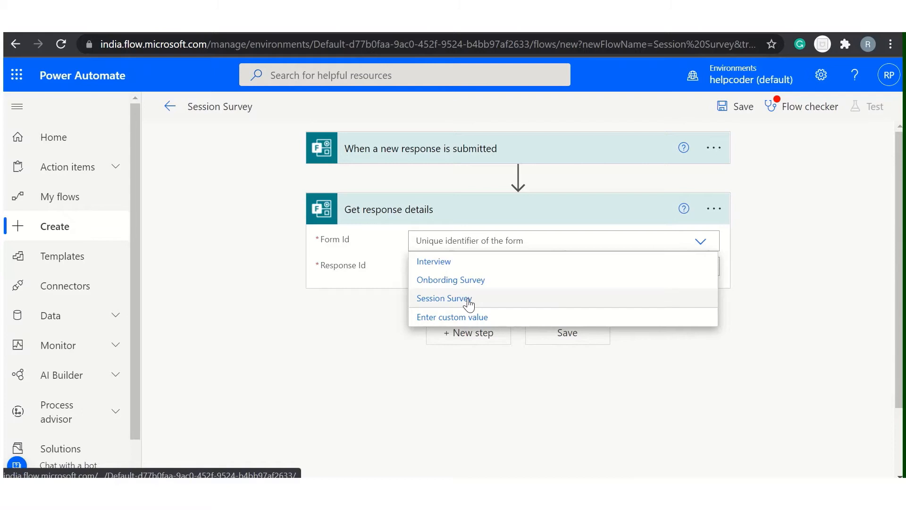
{"action": "left_click", "coordinate": [444, 298]}
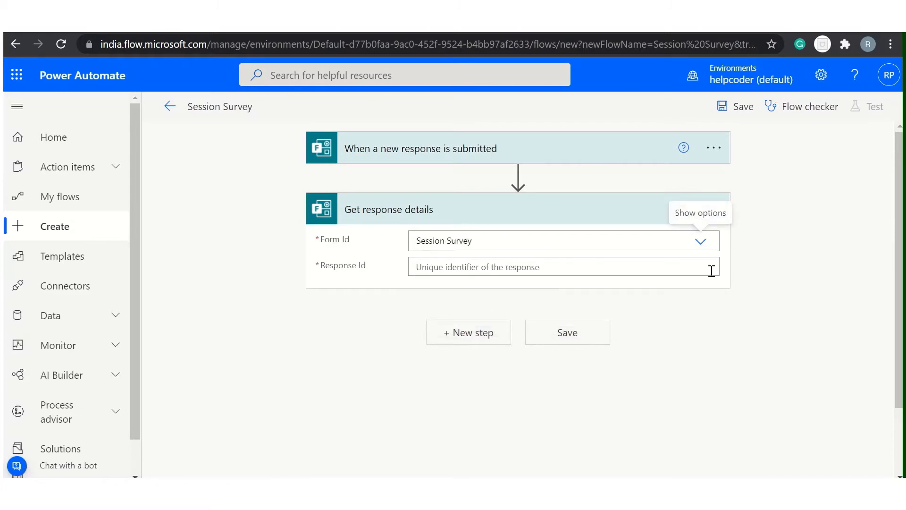
{"action": "left_click", "coordinate": [563, 267]}
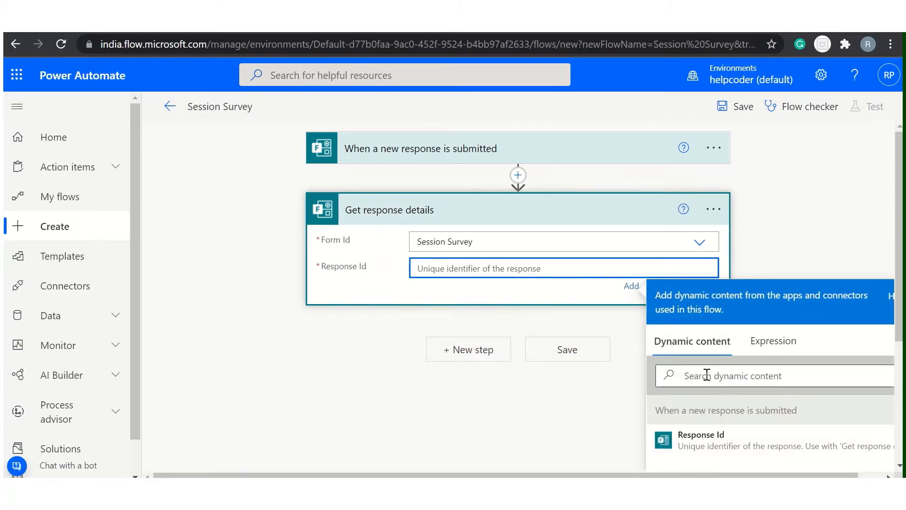
{"action": "left_click", "coordinate": [700, 441]}
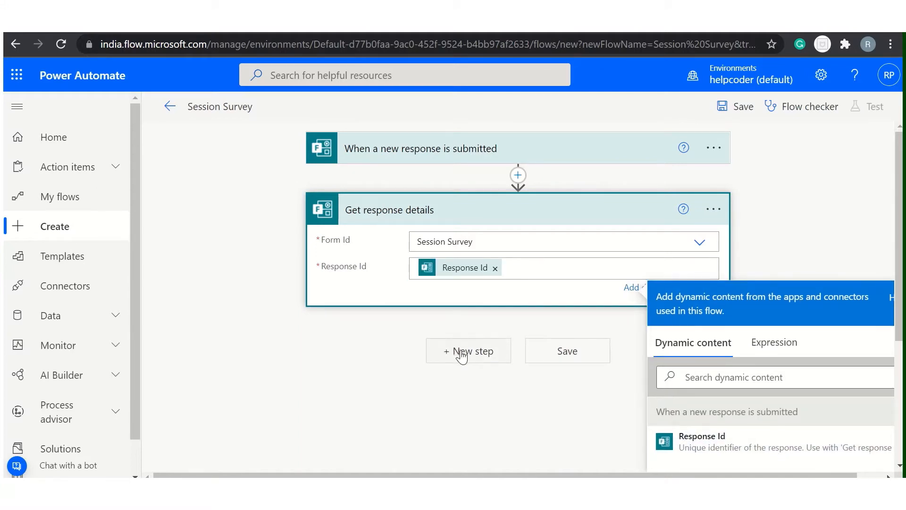
{"action": "left_click", "coordinate": [468, 350]}
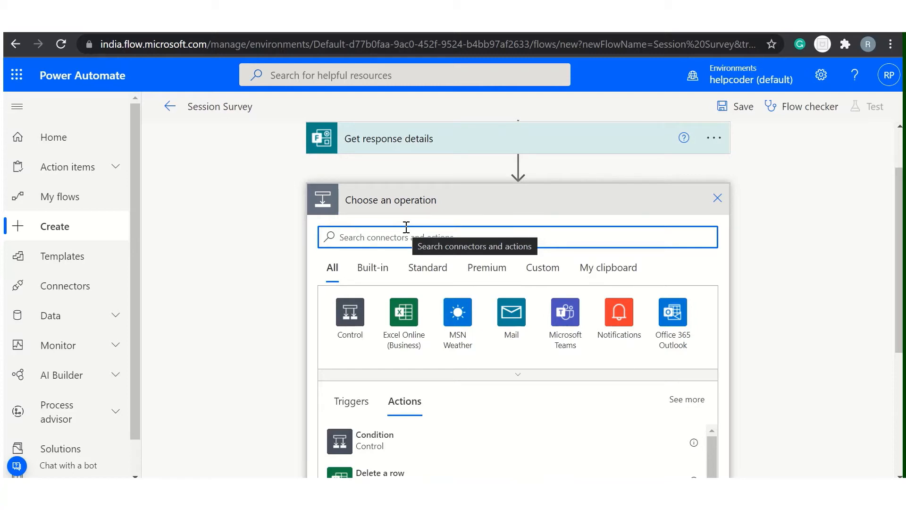
Add the Office 365 Outlook Send an email (V2) action by searching 'send email'.
{"action": "type", "text": "s"}
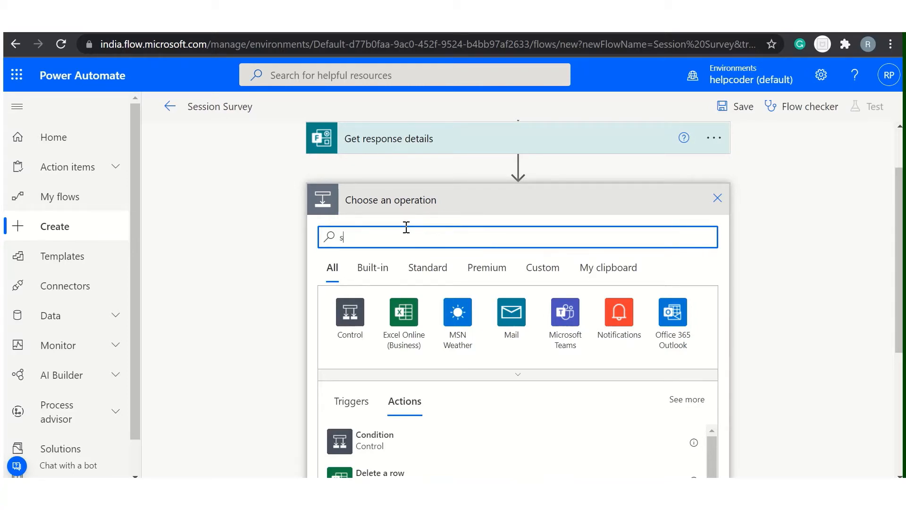
{"action": "type", "text": "end"}
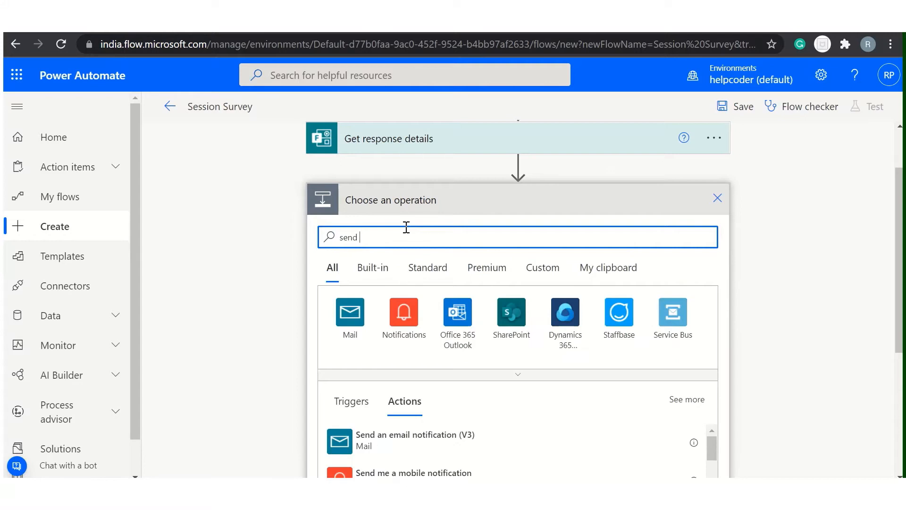
{"action": "type", "text": "email"}
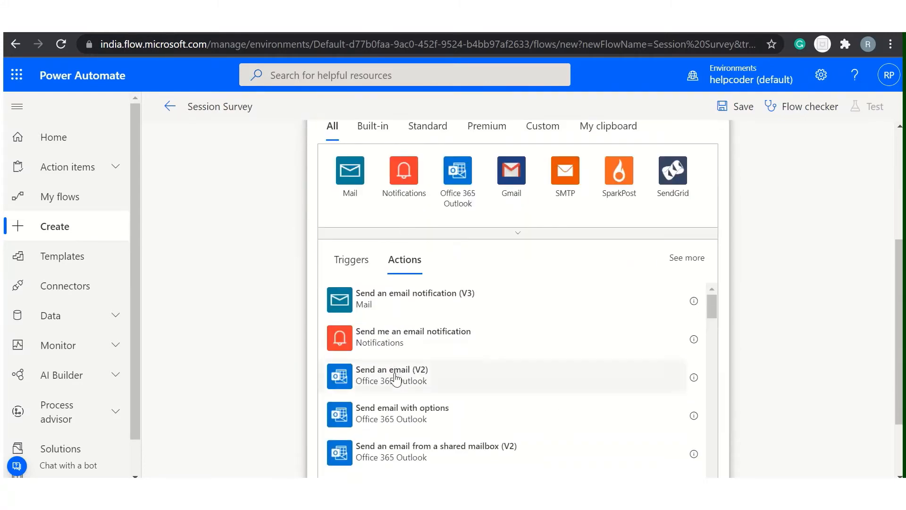
{"action": "left_click", "coordinate": [392, 376]}
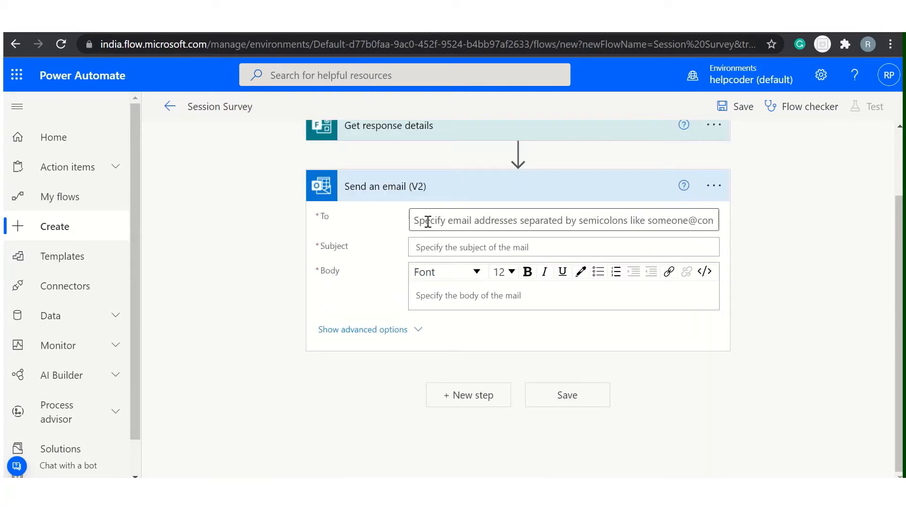
{"action": "mouse_move", "coordinate": [452, 228]}
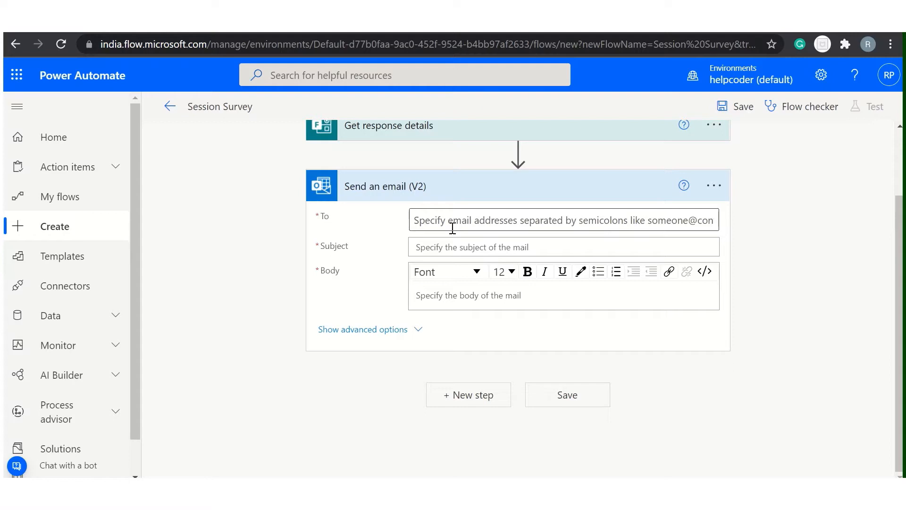
{"action": "mouse_move", "coordinate": [447, 212]}
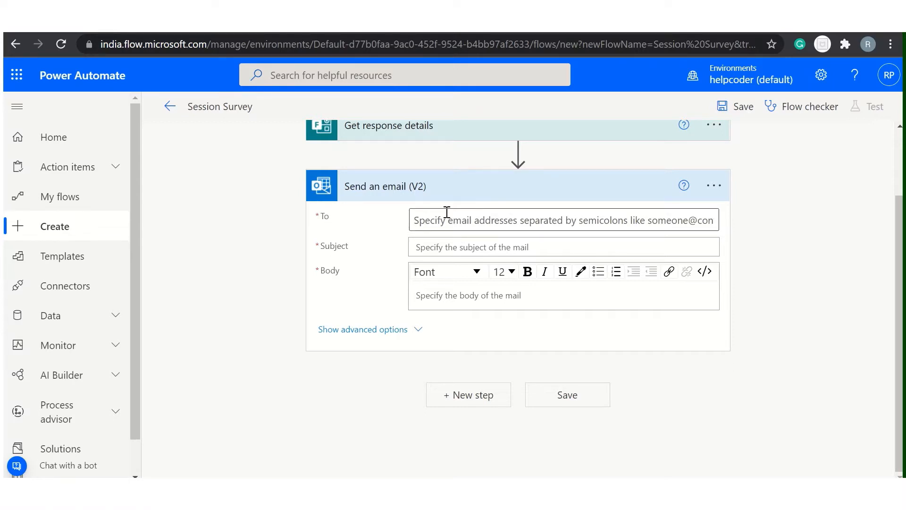
{"action": "mouse_move", "coordinate": [491, 207]}
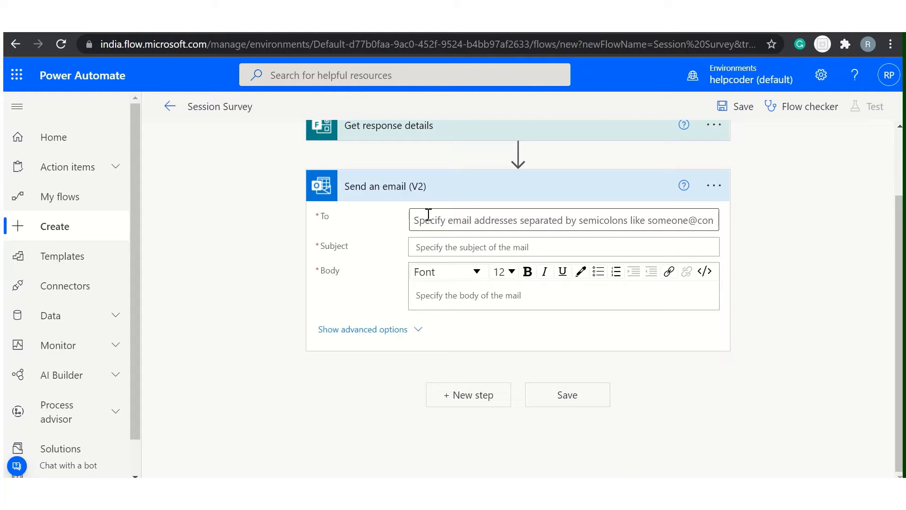
{"action": "type", "text": "raj"}
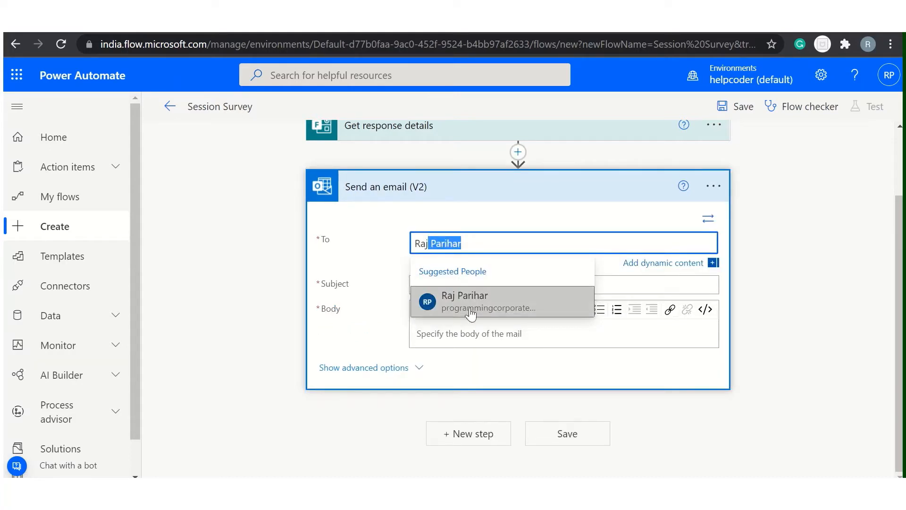
{"action": "left_click", "coordinate": [471, 302]}
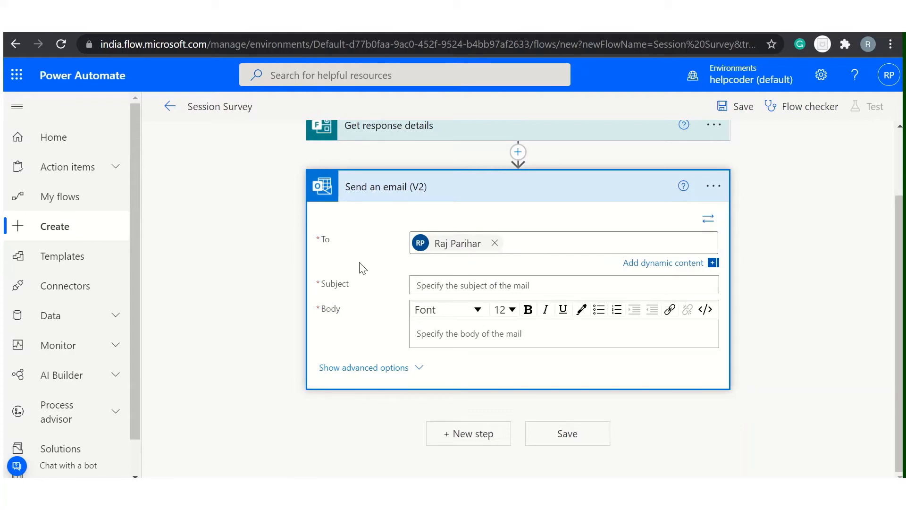
{"action": "mouse_move", "coordinate": [387, 290]}
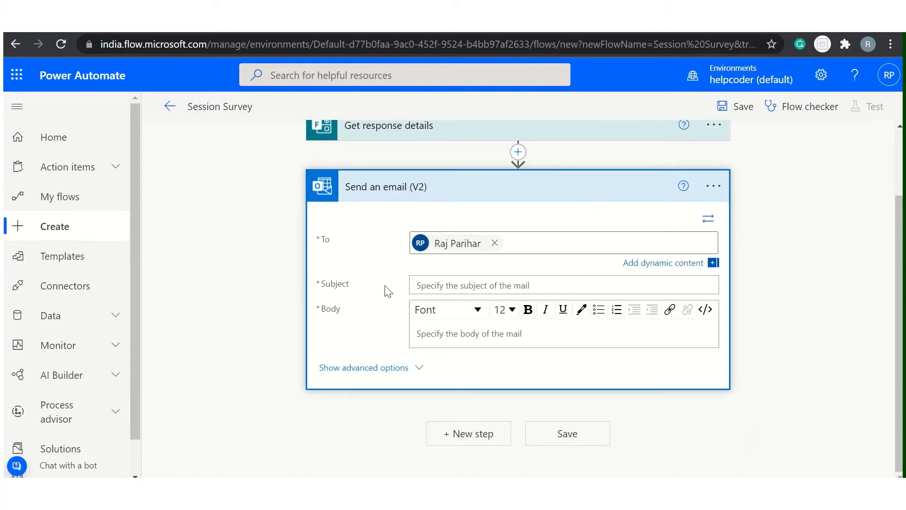
{"action": "left_click", "coordinate": [565, 285]}
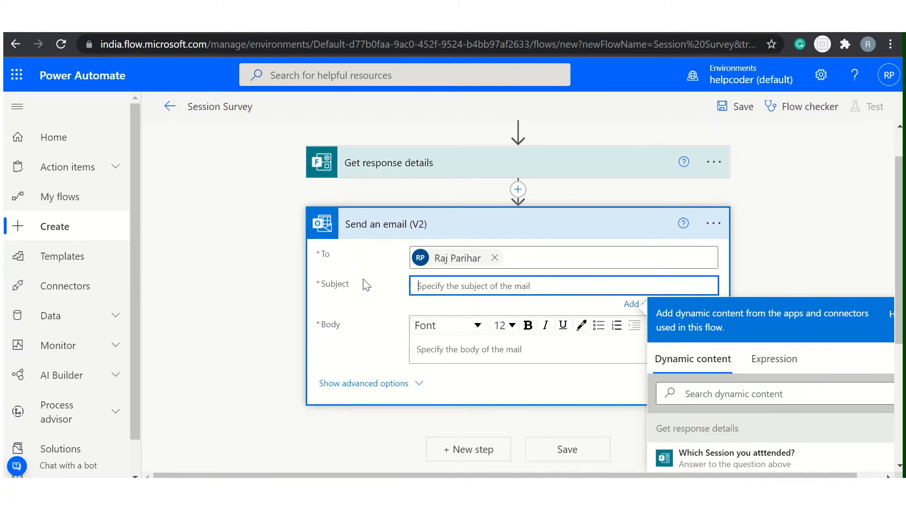
Make the subject 'Survey Response from' followed by the responder's full name.
{"action": "type", "text": "Survey Response from"}
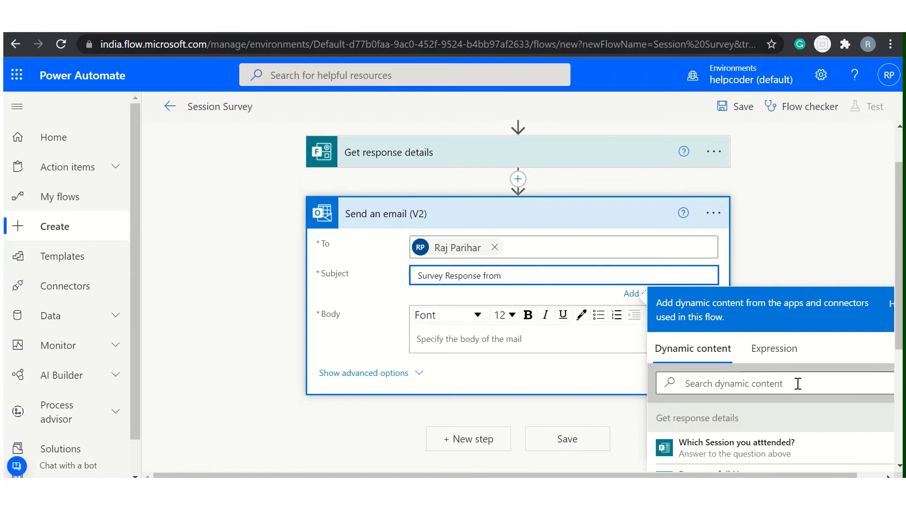
{"action": "scroll", "scroll_direction": "down", "scroll_amount": 3}
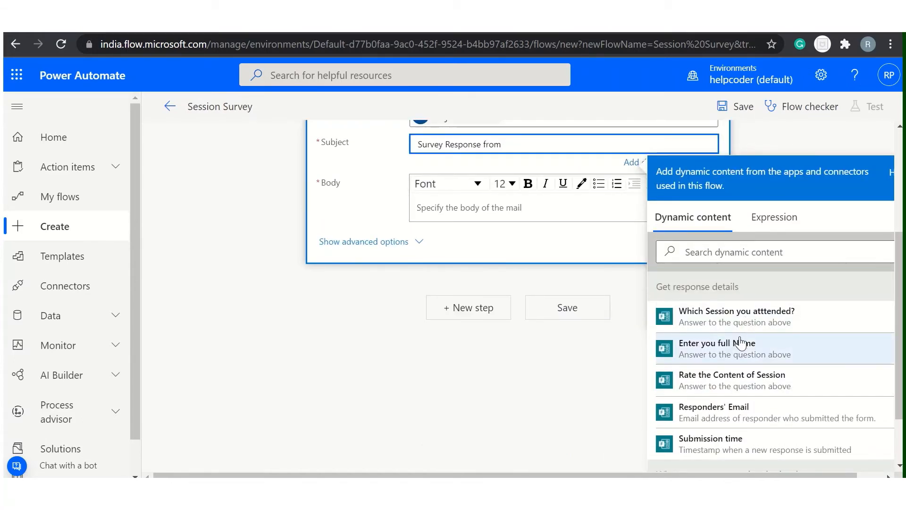
{"action": "left_click", "coordinate": [735, 349]}
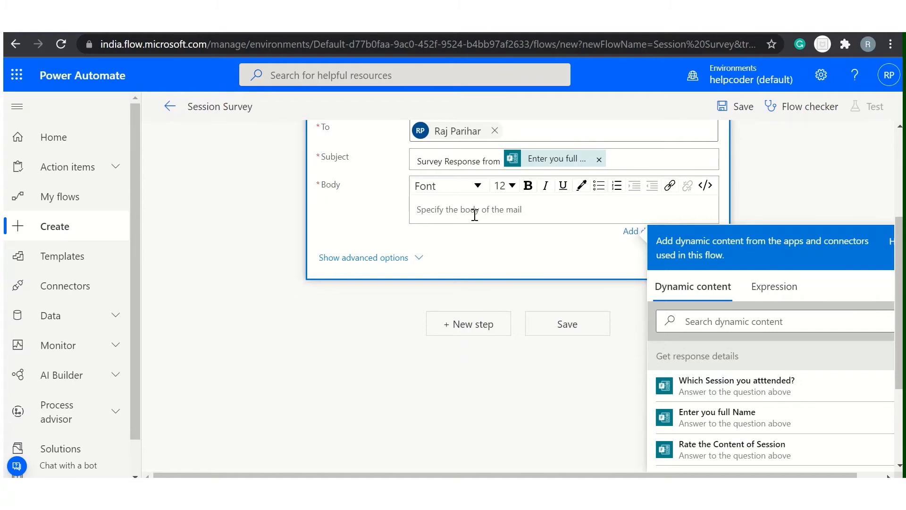
List Session Name and Rate the Content answers in the email body.
{"action": "type", "text": "Sesssion"}
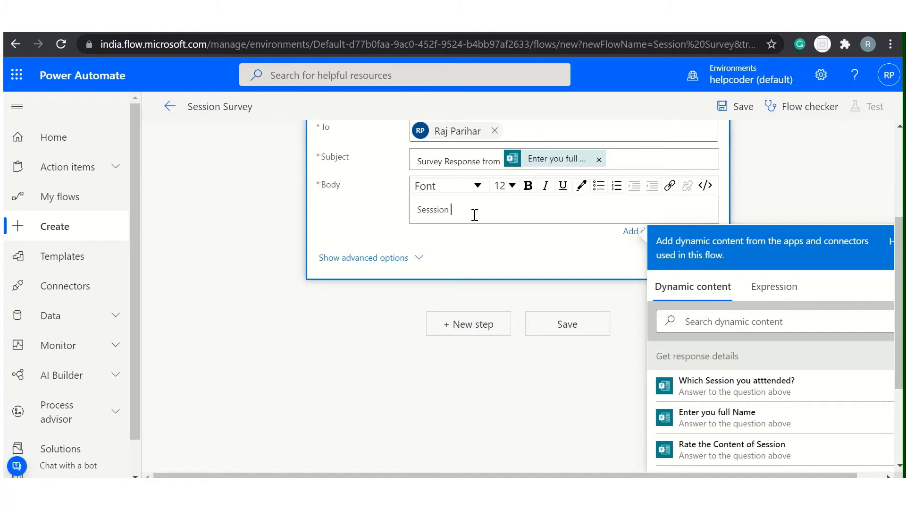
{"action": "type", "text": "Name"}
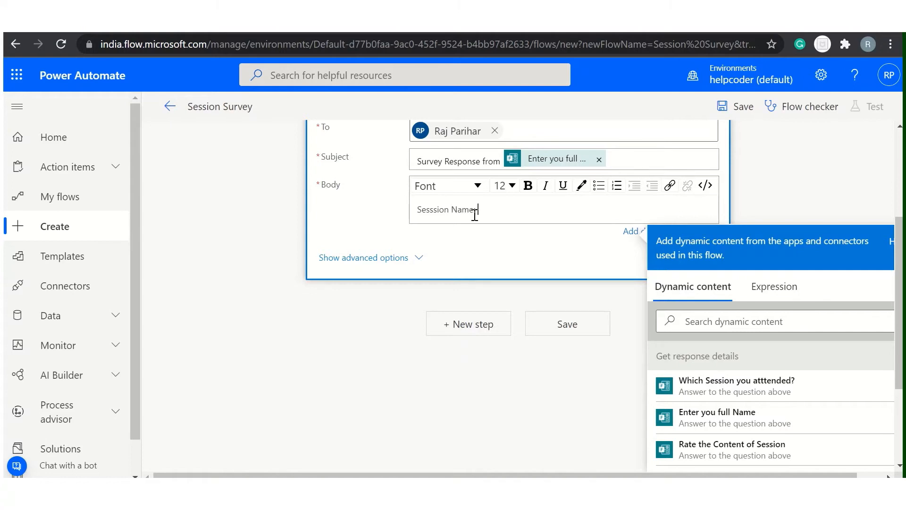
{"action": "left_click", "coordinate": [736, 386]}
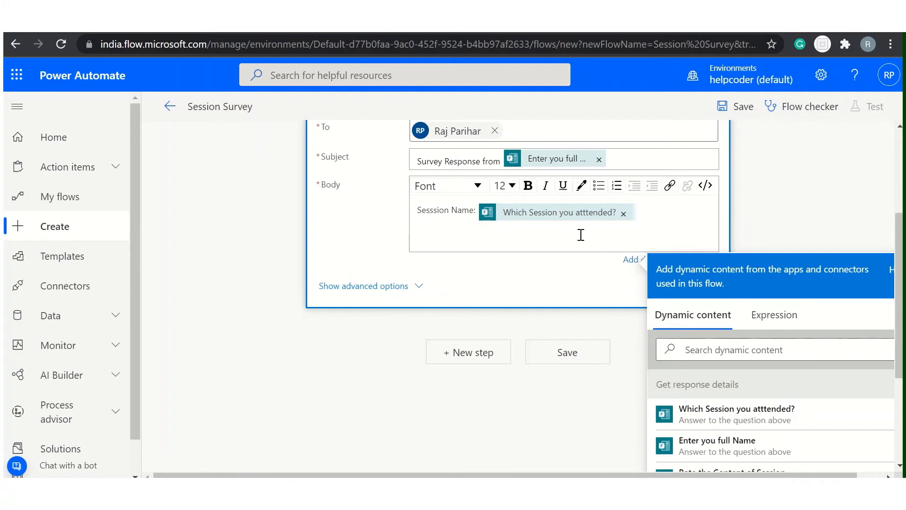
{"action": "scroll", "scroll_direction": "down", "scroll_amount": 3}
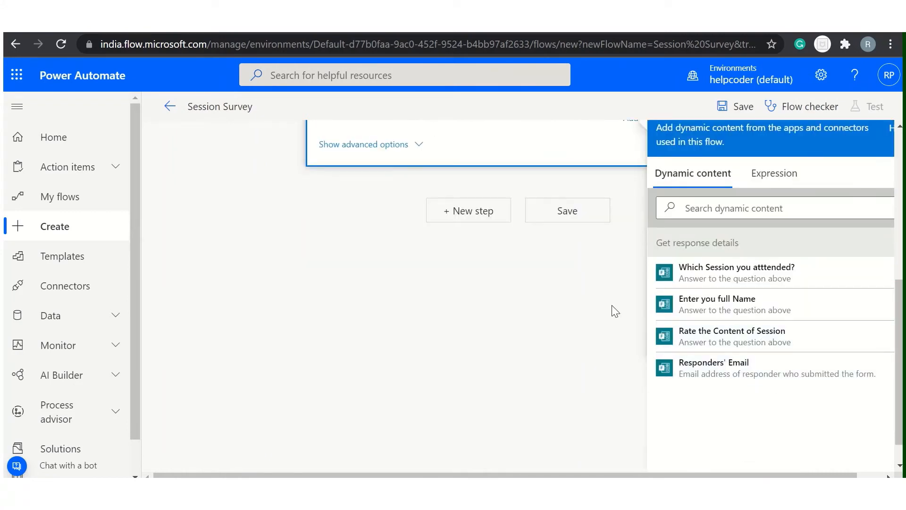
{"action": "mouse_move", "coordinate": [684, 345]}
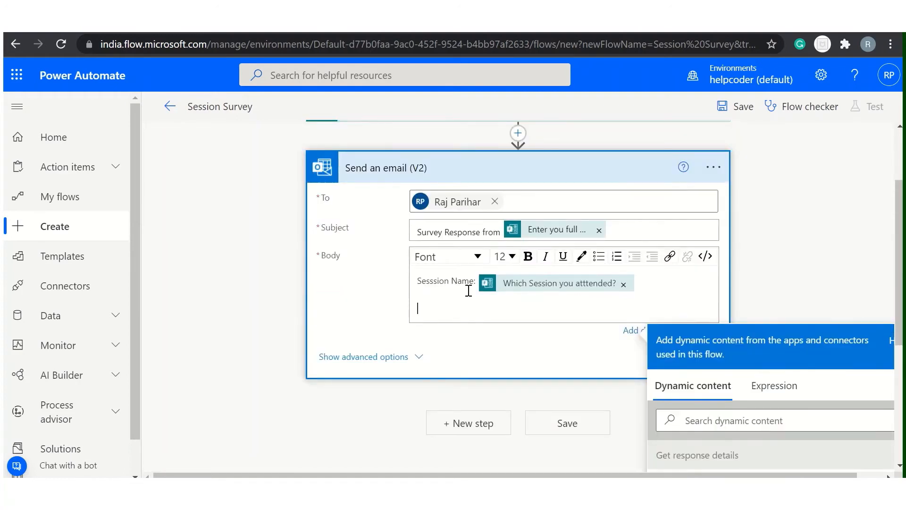
{"action": "type", "text": "Rate the"}
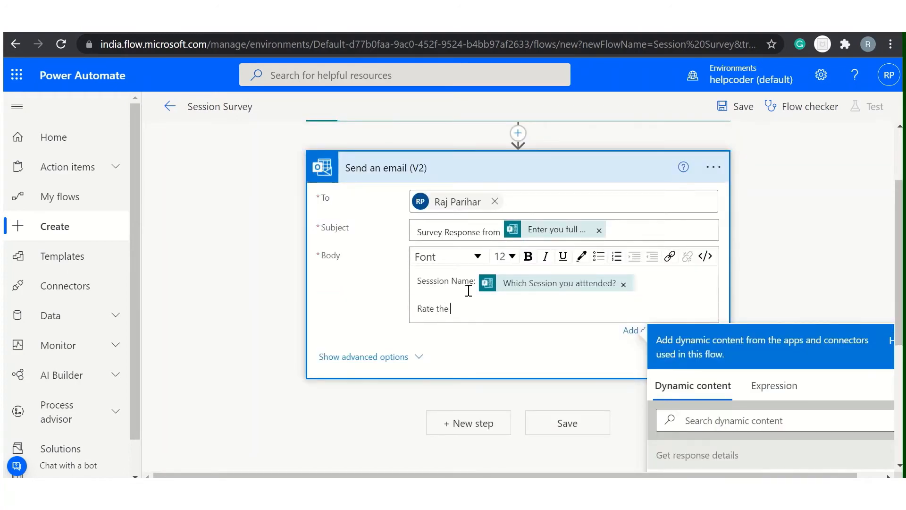
{"action": "type", "text": "Content:"}
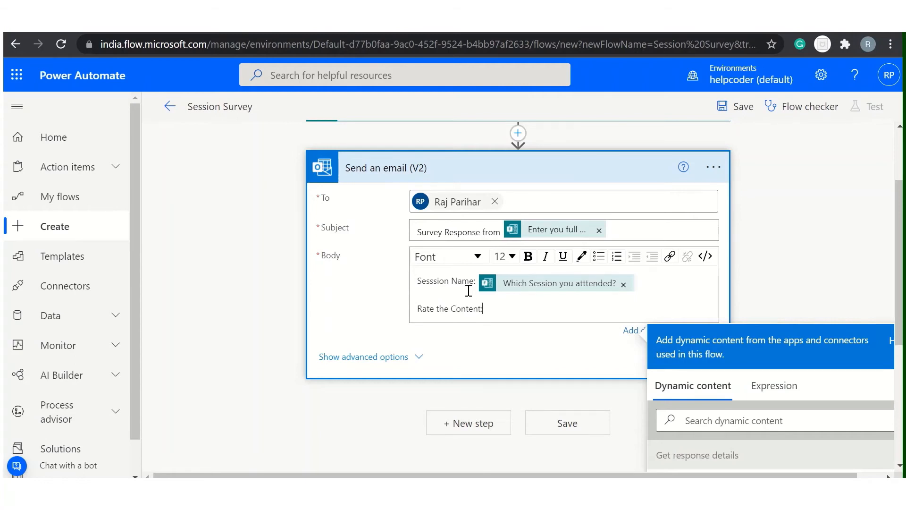
{"action": "scroll", "scroll_direction": "down", "scroll_amount": 3}
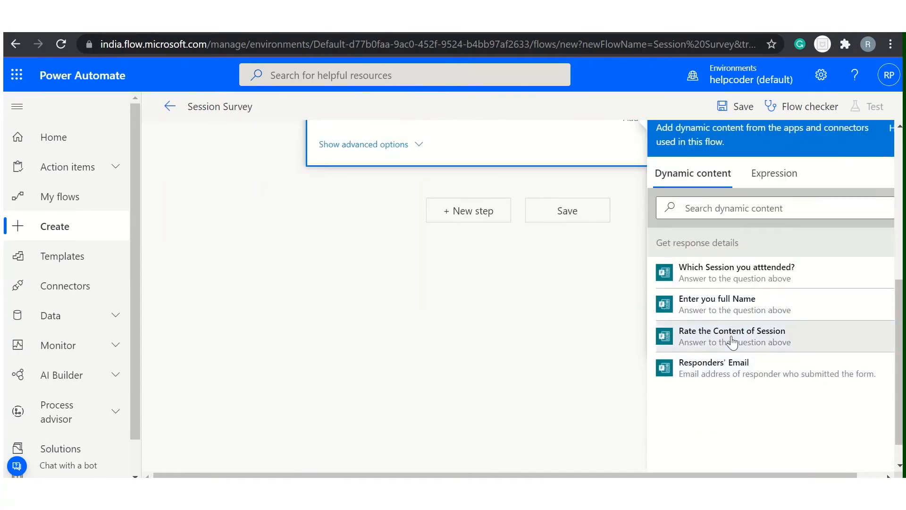
{"action": "left_click", "coordinate": [732, 331]}
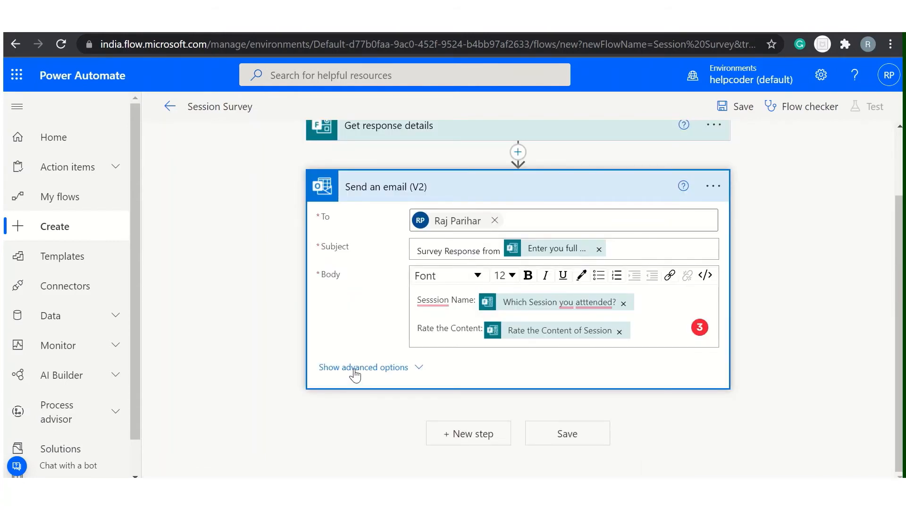
Add Test User in CC and Test User2 in BCC under advanced options.
{"action": "left_click", "coordinate": [363, 367]}
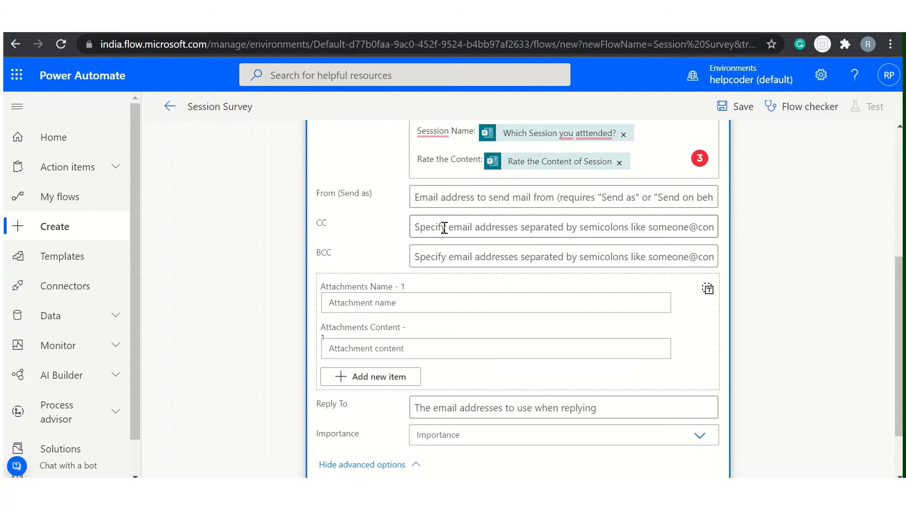
{"action": "type", "text": "Test User"}
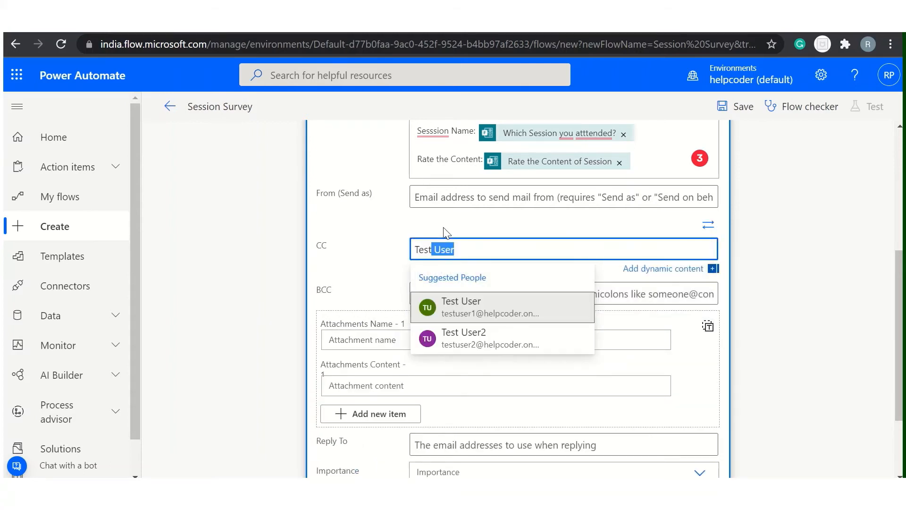
{"action": "left_click", "coordinate": [461, 306]}
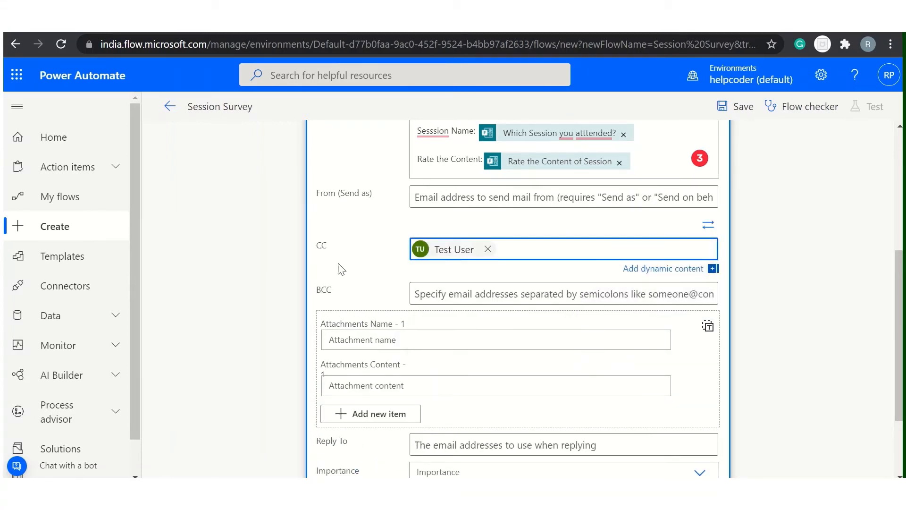
{"action": "type", "text": "tes"}
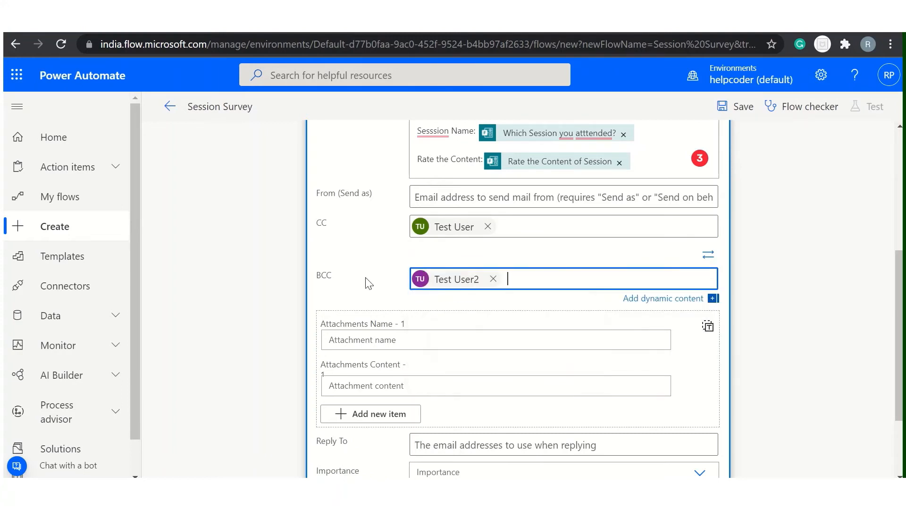
{"action": "scroll", "scroll_direction": "down", "scroll_amount": 3}
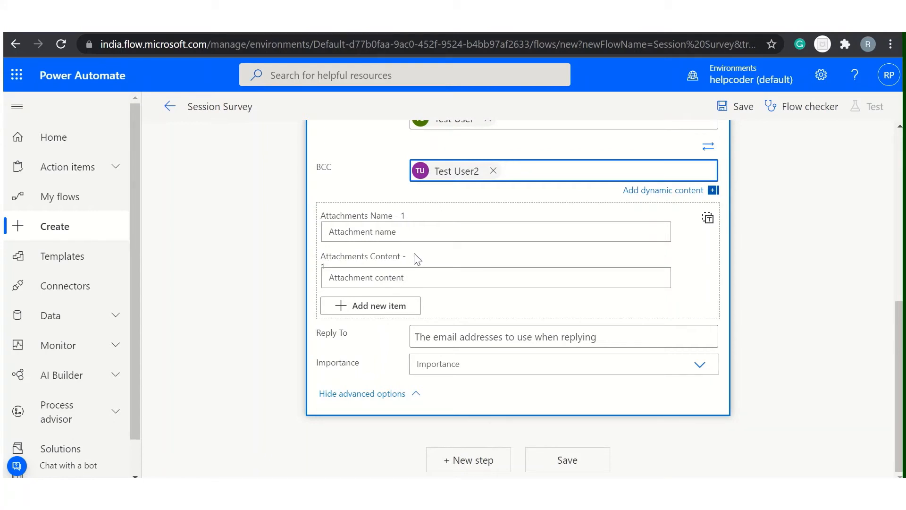
{"action": "mouse_move", "coordinate": [332, 355]}
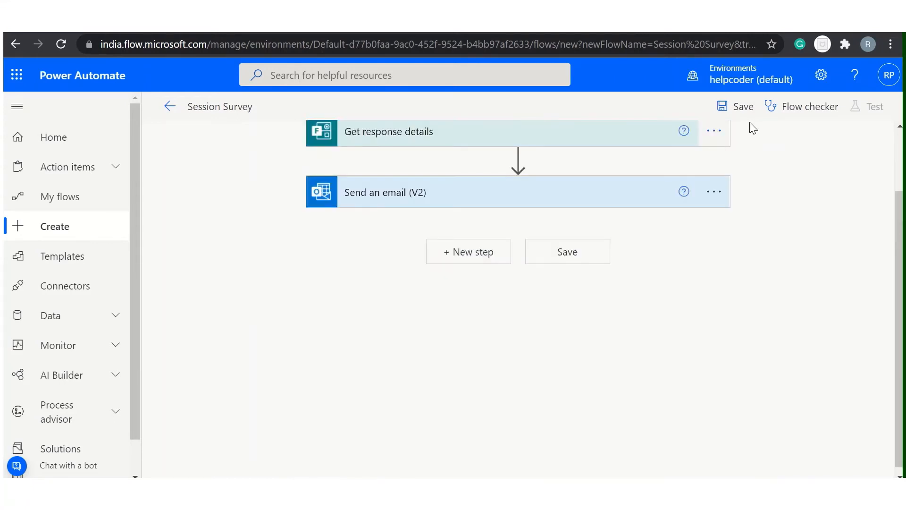
Save the flow and start a manual test with Save & Test.
{"action": "left_click", "coordinate": [567, 251]}
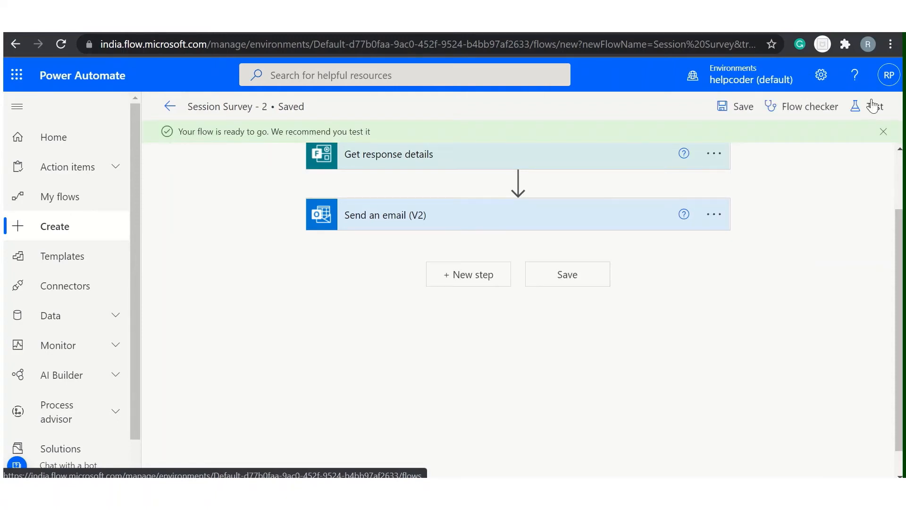
{"action": "left_click", "coordinate": [869, 105]}
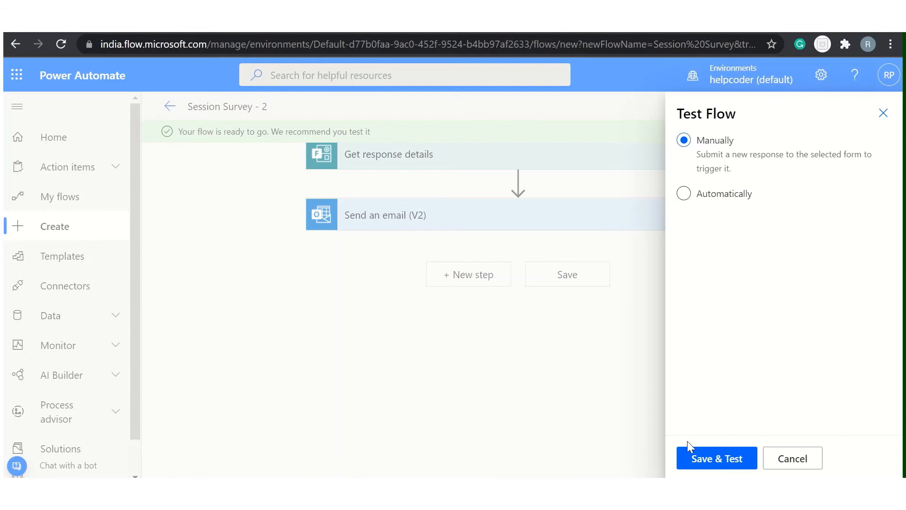
{"action": "left_click", "coordinate": [716, 458]}
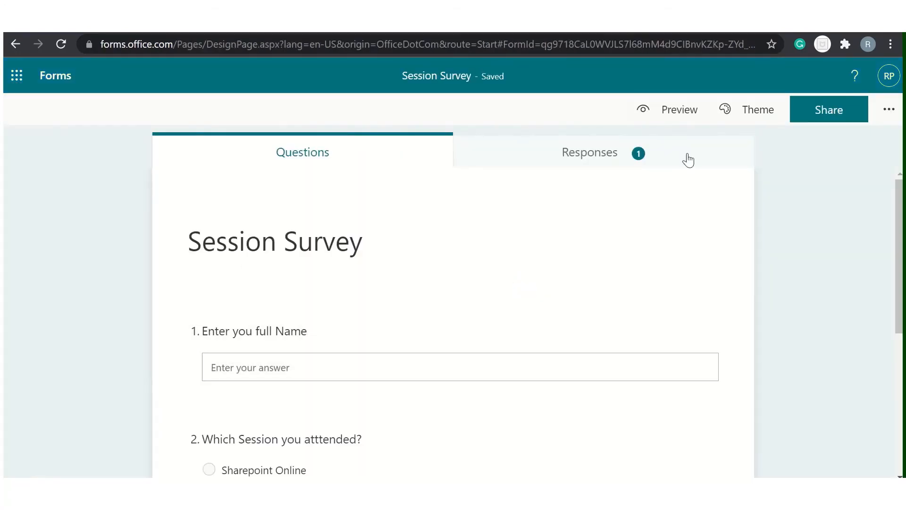
Preview the survey and submit a response as Raj with Sharepoint Online selected.
{"action": "left_click", "coordinate": [680, 109]}
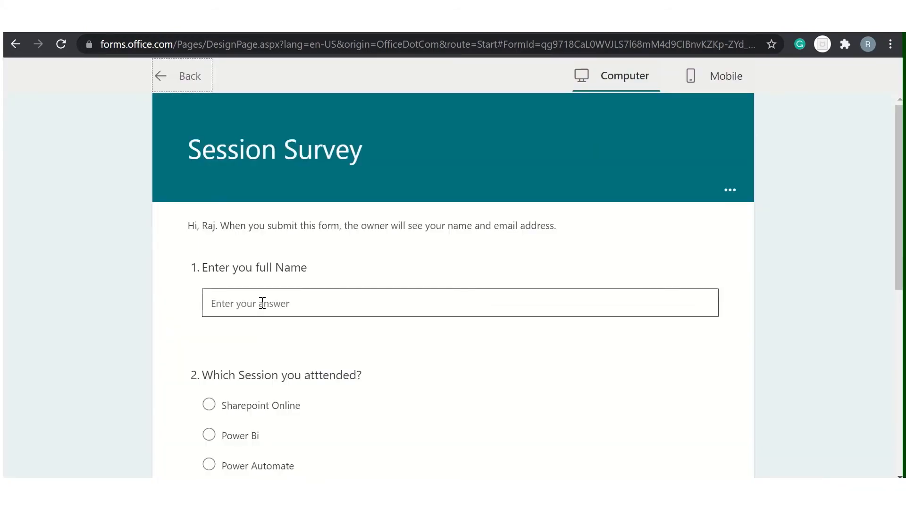
{"action": "scroll", "scroll_direction": "down", "scroll_amount": 3}
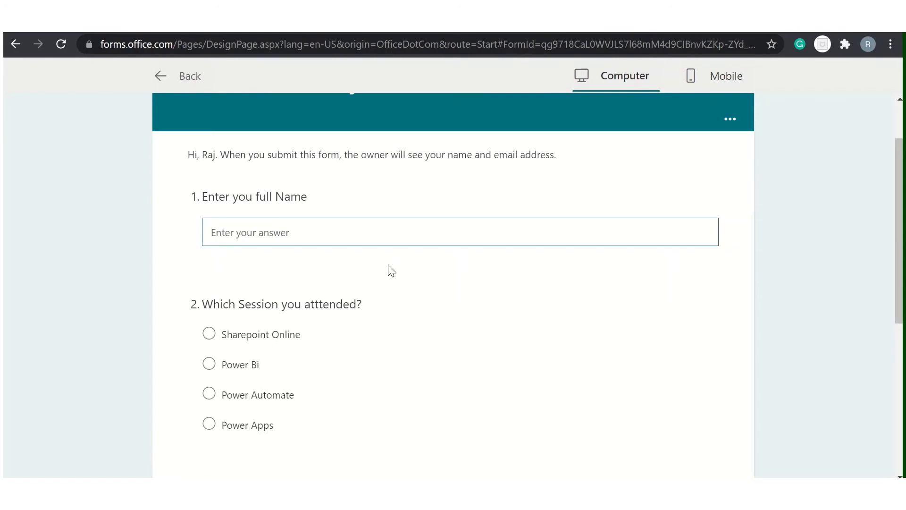
{"action": "type", "text": "Raj Parihar"}
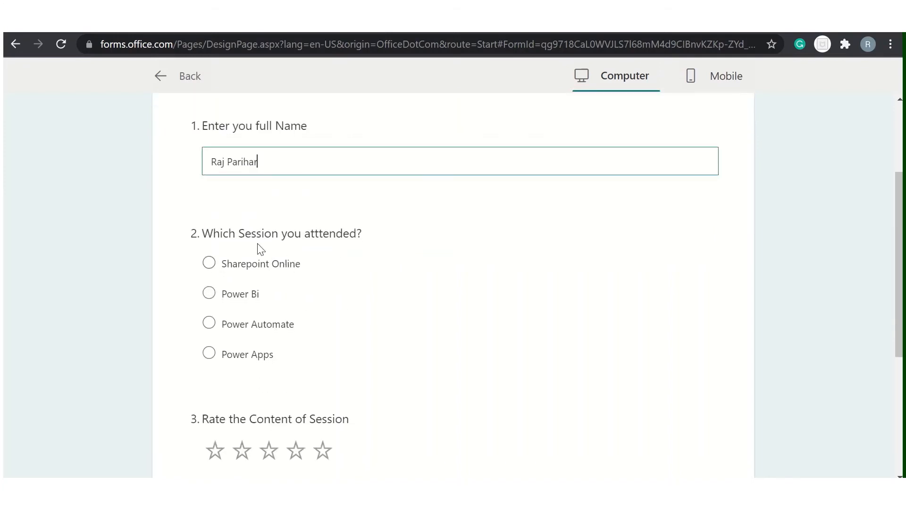
{"action": "left_click", "coordinate": [209, 263]}
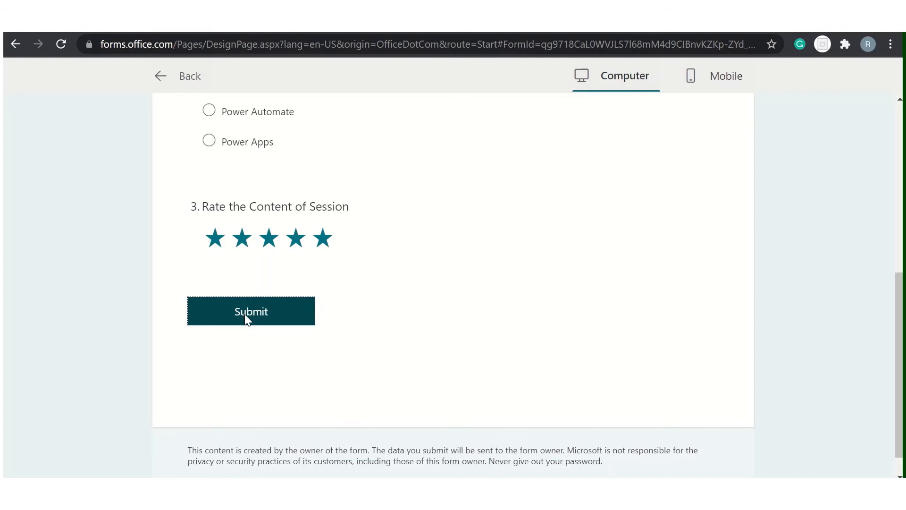
{"action": "left_click", "coordinate": [251, 311]}
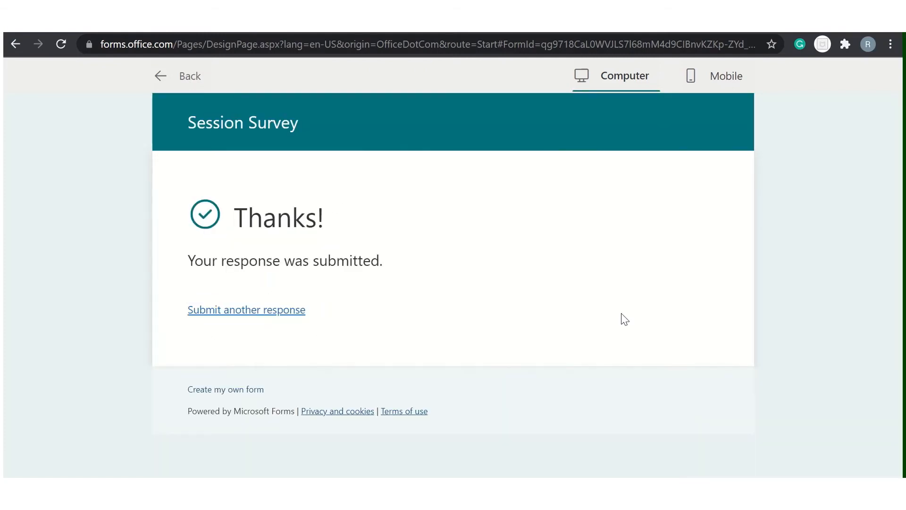
{"action": "mouse_move", "coordinate": [380, 237]}
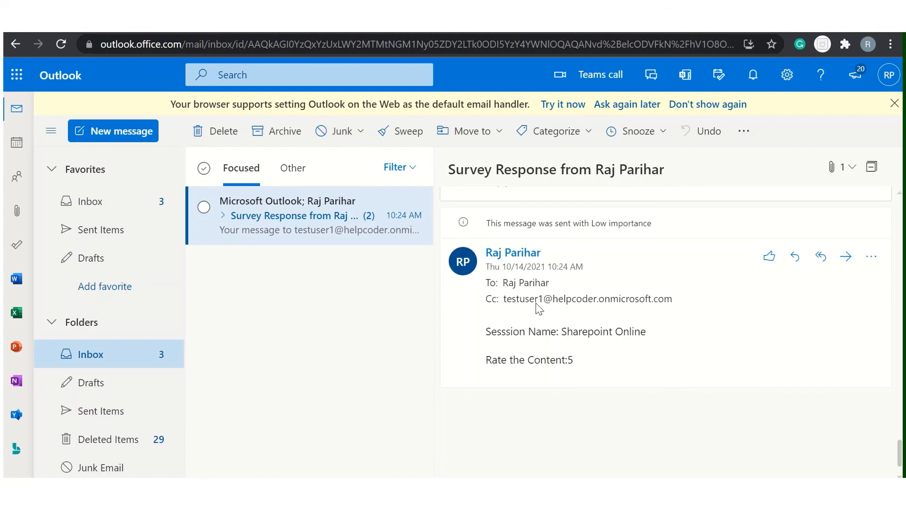
{"action": "mouse_move", "coordinate": [569, 305]}
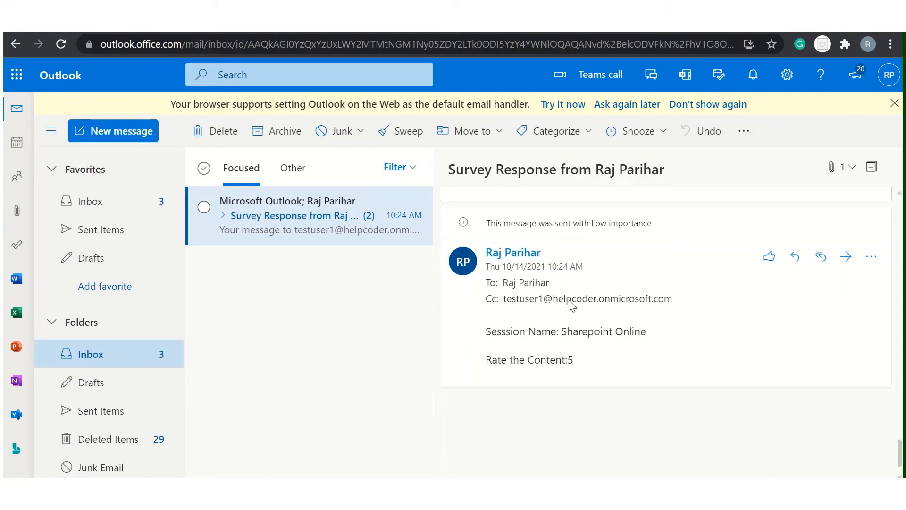
{"action": "mouse_move", "coordinate": [596, 321]}
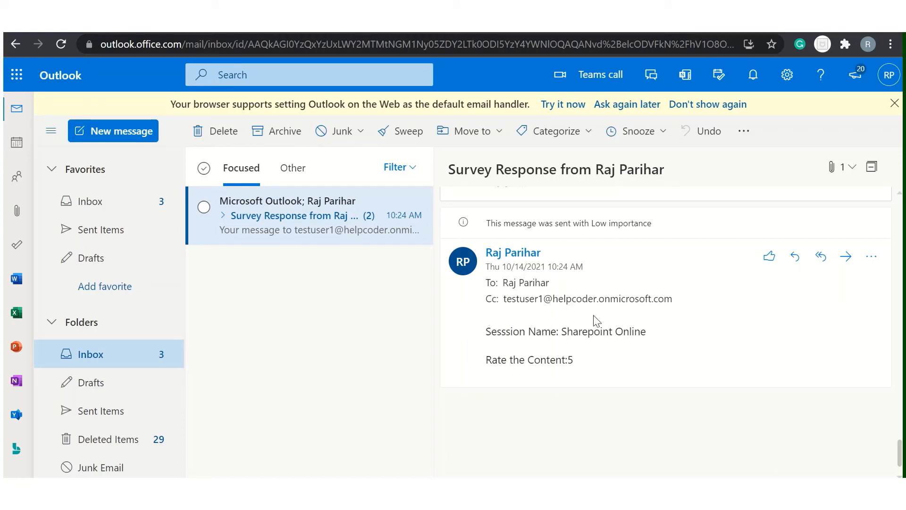
{"action": "mouse_move", "coordinate": [653, 323]}
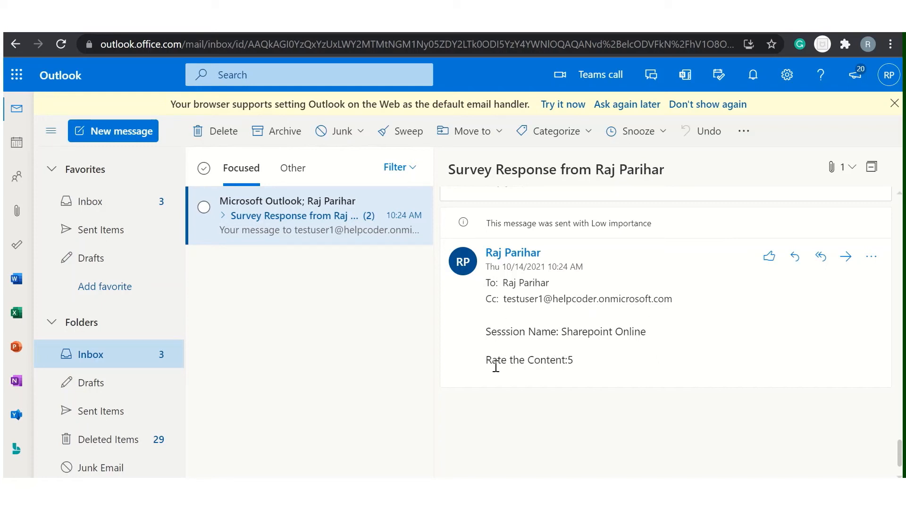
{"action": "mouse_move", "coordinate": [583, 375]}
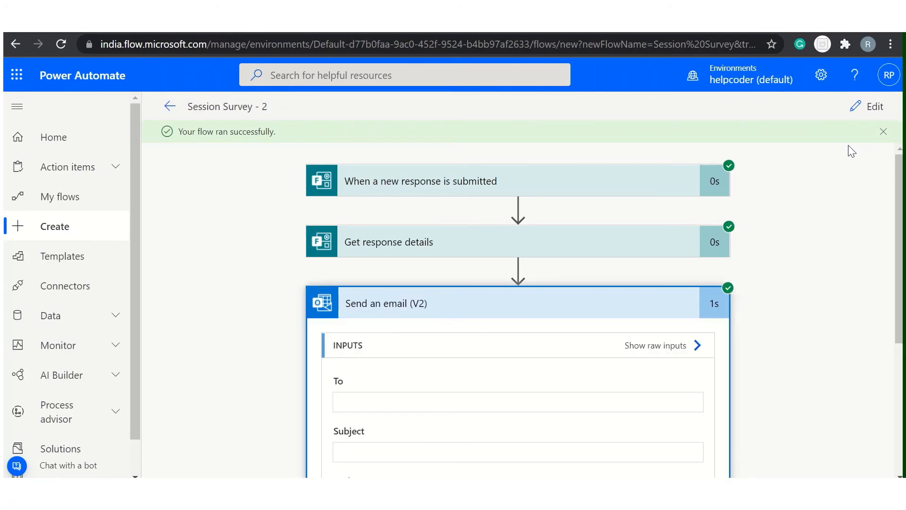
Edit the flow to add Test User and Test User2 as To recipients and save.
{"action": "left_click", "coordinate": [867, 106]}
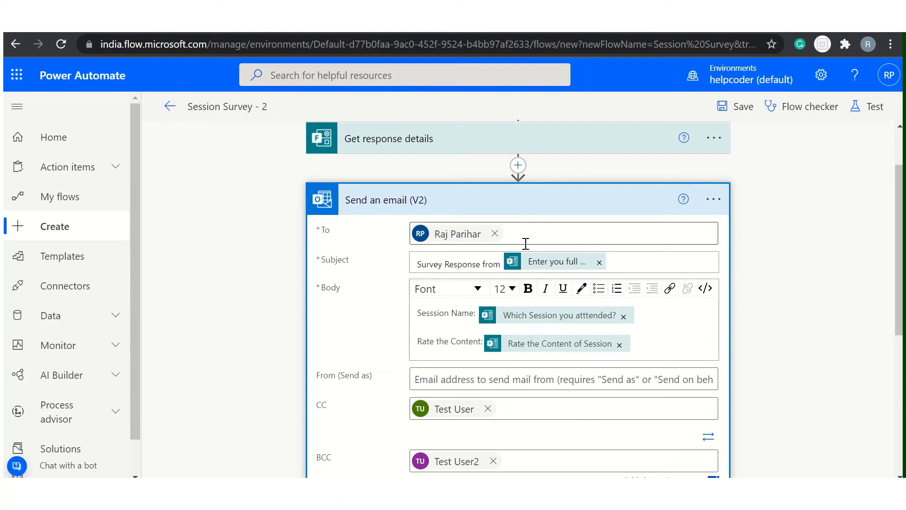
{"action": "type", "text": "test"}
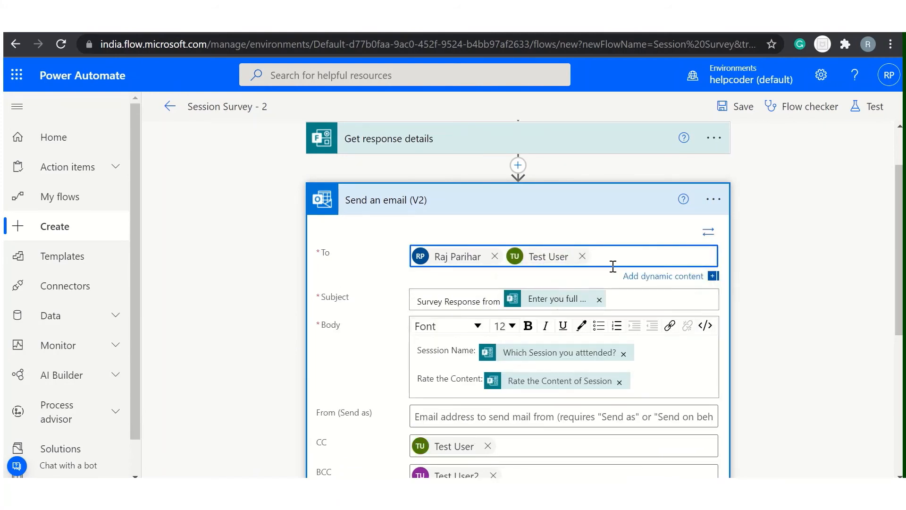
{"action": "type", "text": "Test User2"}
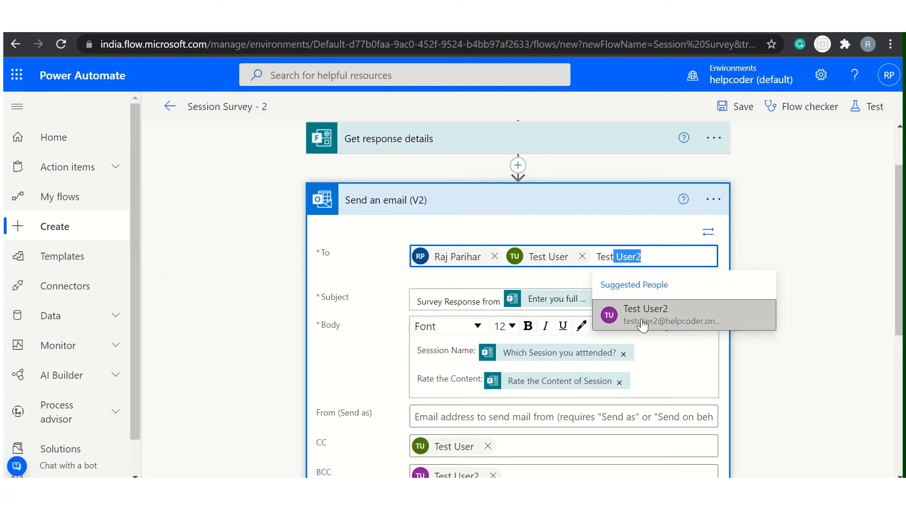
{"action": "left_click", "coordinate": [646, 315]}
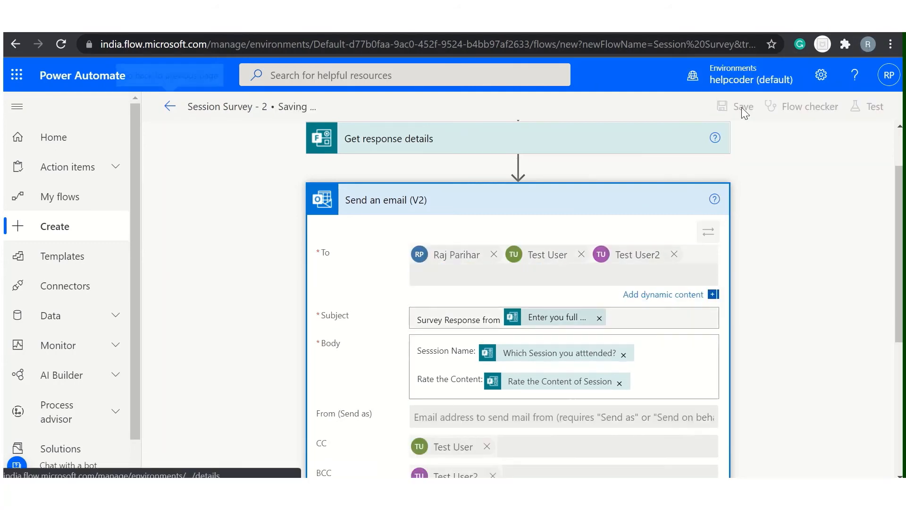
{"action": "left_click", "coordinate": [744, 106]}
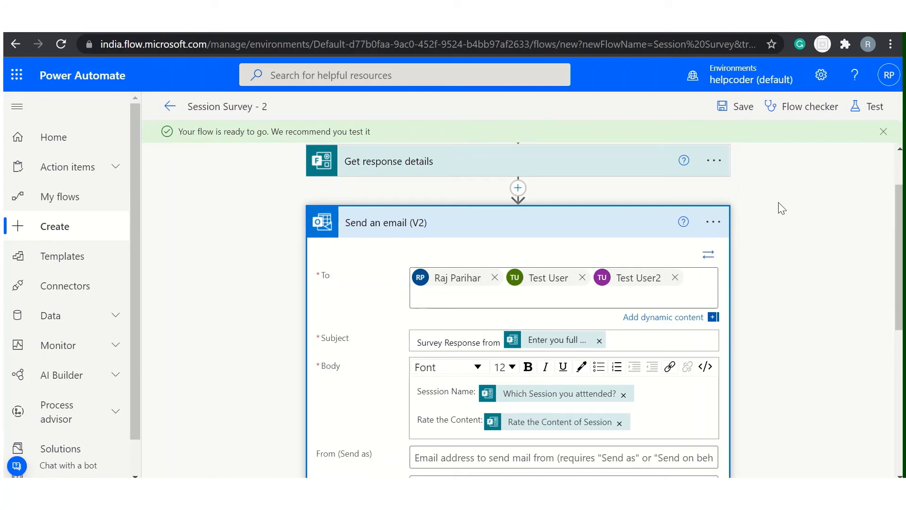
{"action": "left_click", "coordinate": [713, 222]}
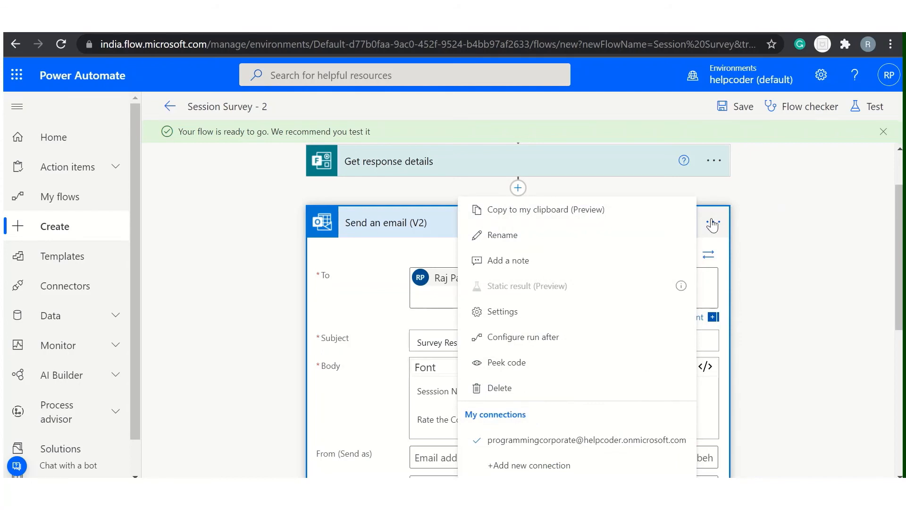
{"action": "mouse_move", "coordinate": [517, 406]}
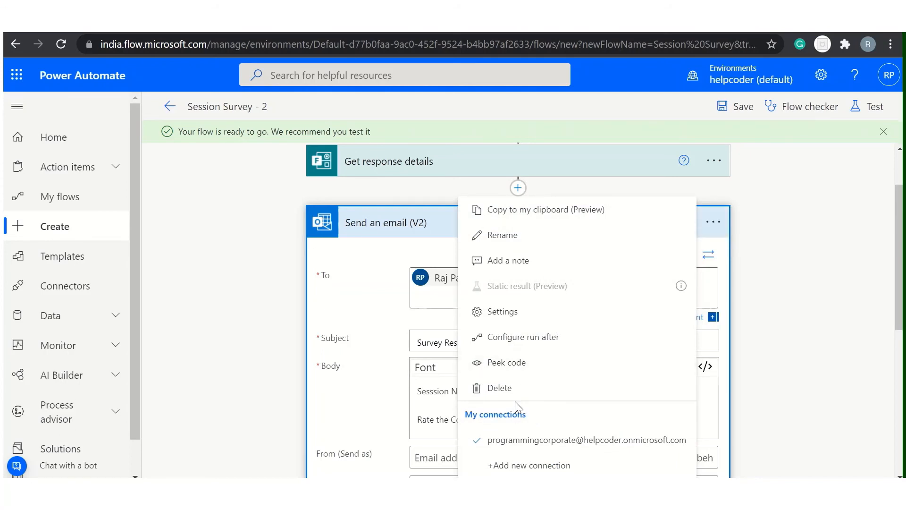
Delete the Send an email (V2) step and confirm its removal.
{"action": "left_click", "coordinate": [500, 388]}
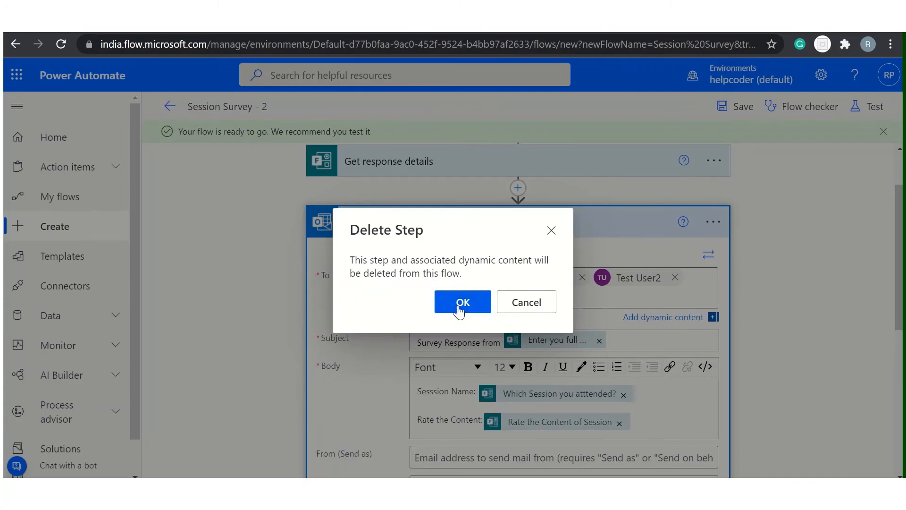
{"action": "left_click", "coordinate": [462, 302]}
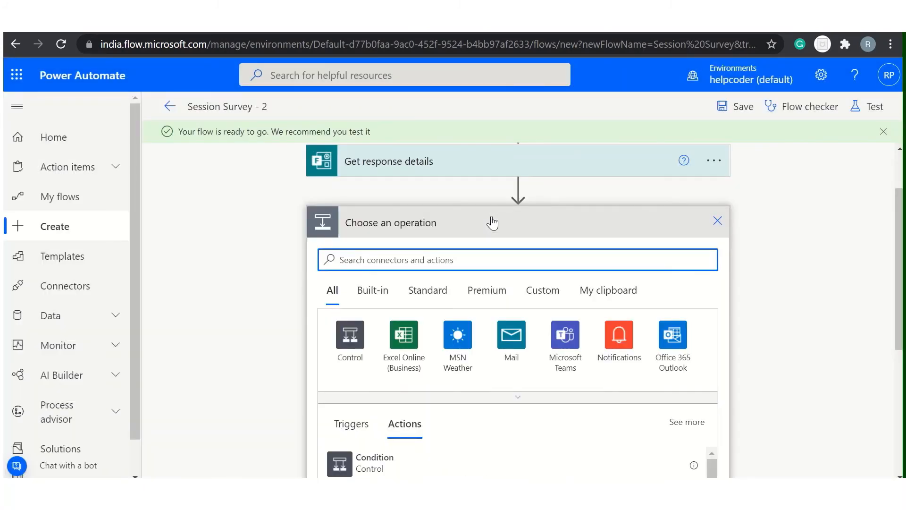
Search 'send' and add the Send an email from a shared mailbox (V2) action.
{"action": "type", "text": "send email to shared"}
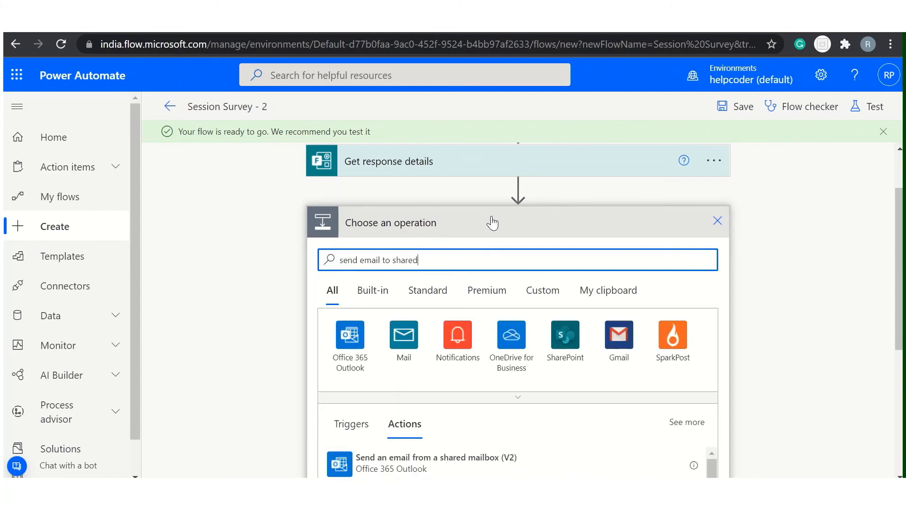
{"action": "scroll", "scroll_direction": "down", "scroll_amount": 3}
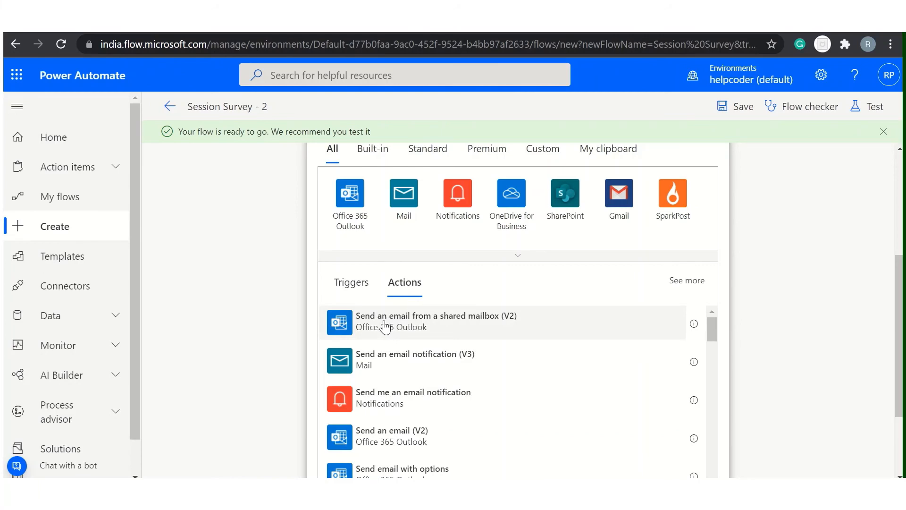
{"action": "left_click", "coordinate": [433, 323]}
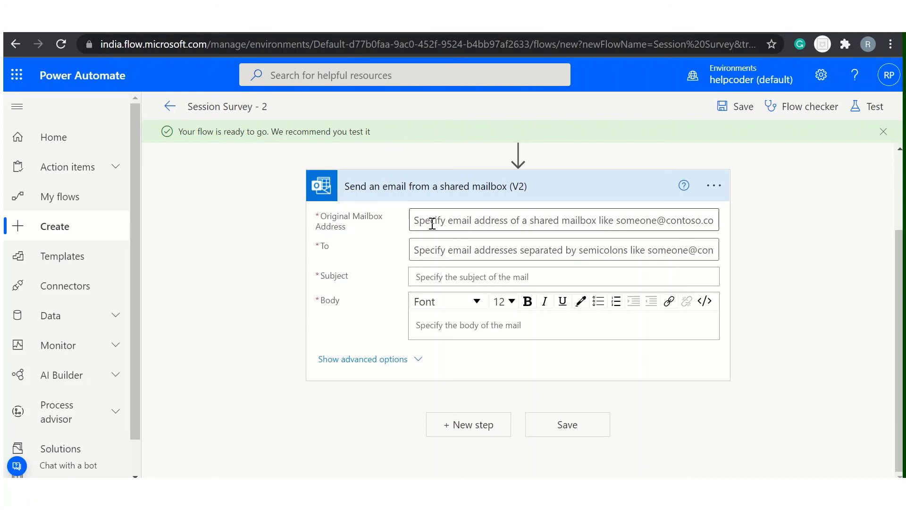
{"action": "mouse_move", "coordinate": [463, 224]}
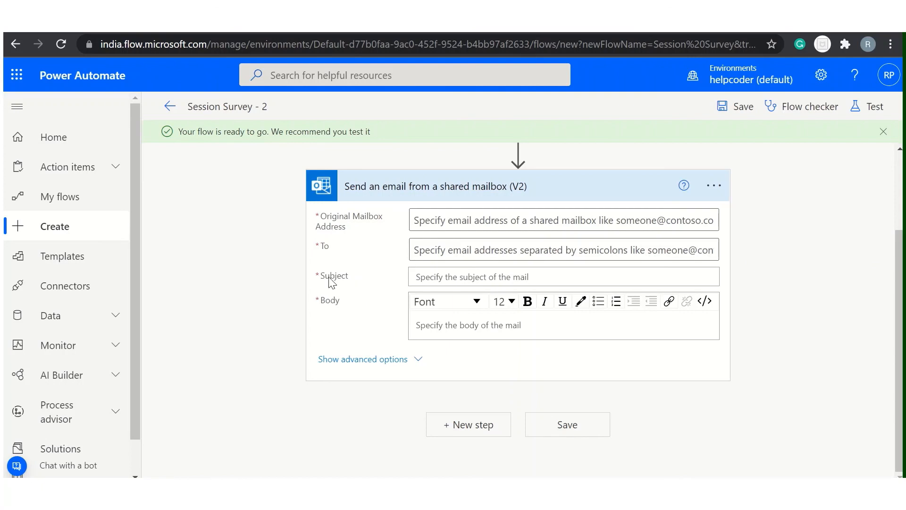
{"action": "mouse_move", "coordinate": [358, 267]}
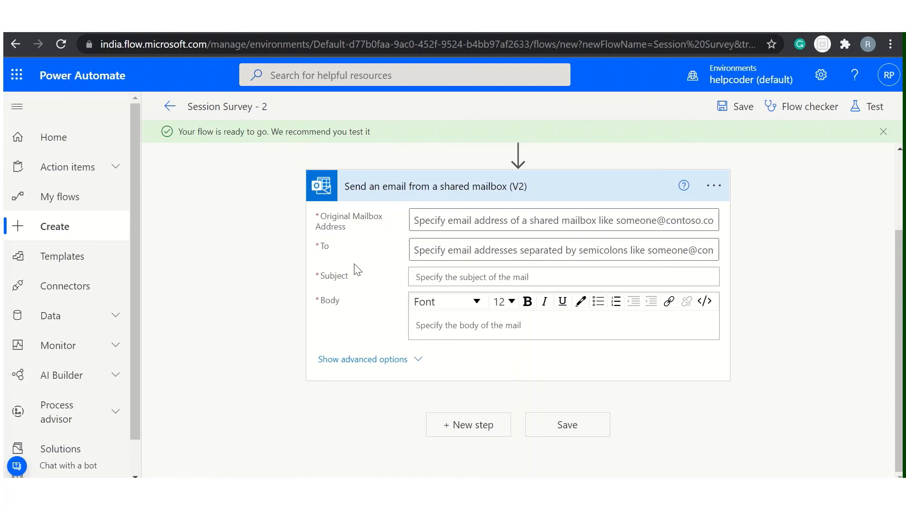
{"action": "mouse_move", "coordinate": [374, 288]}
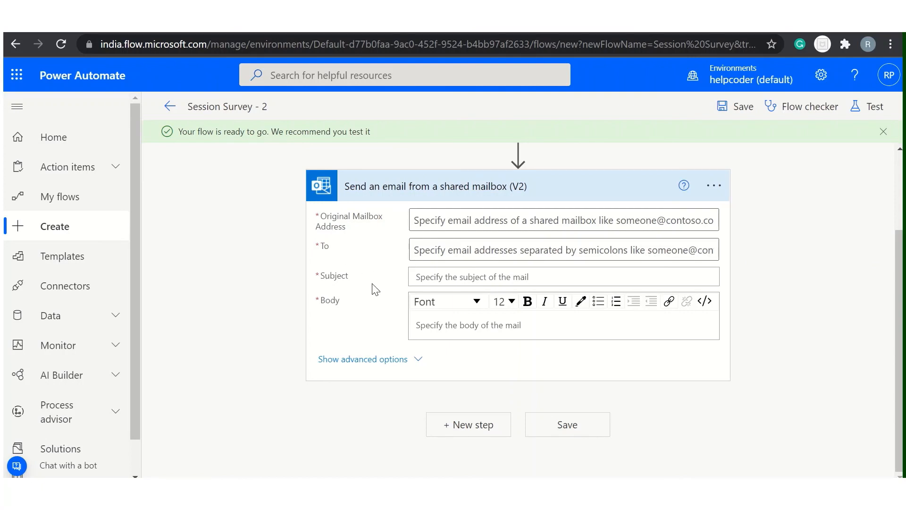